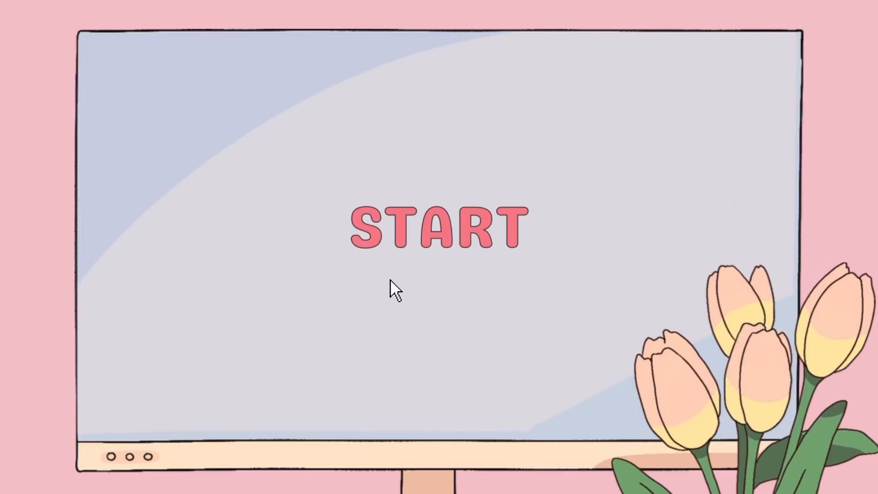
Leave the Bio 2 notes page and bring up the Fotor home page in the browser.
click(434, 227)
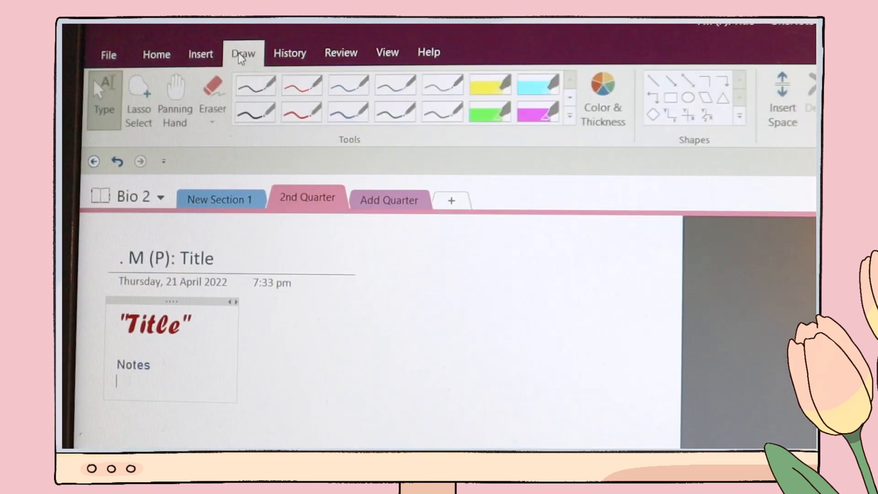
click(428, 52)
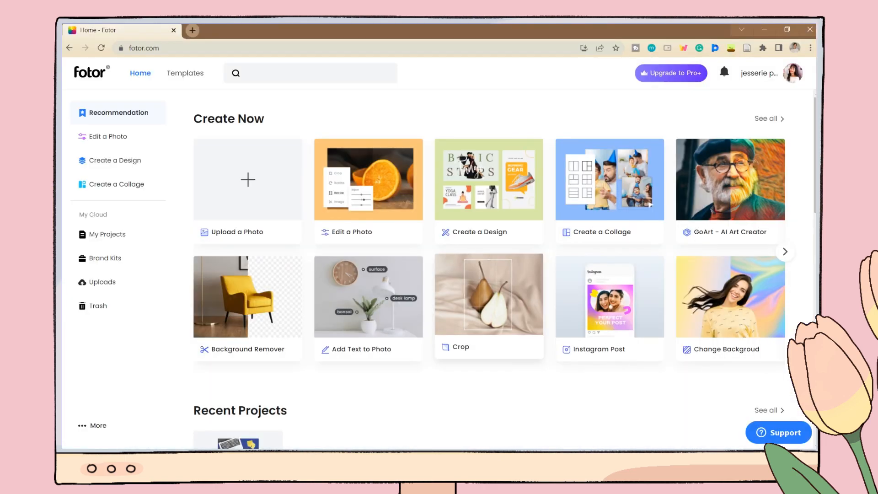
Go to Create a Design and browse the school poster templates down to the Graphic Design Seminar poster.
click(784, 251)
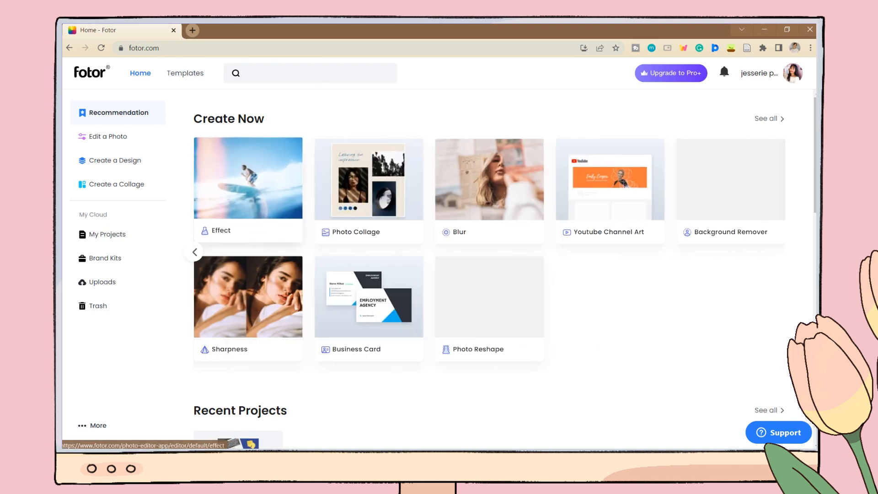
click(116, 161)
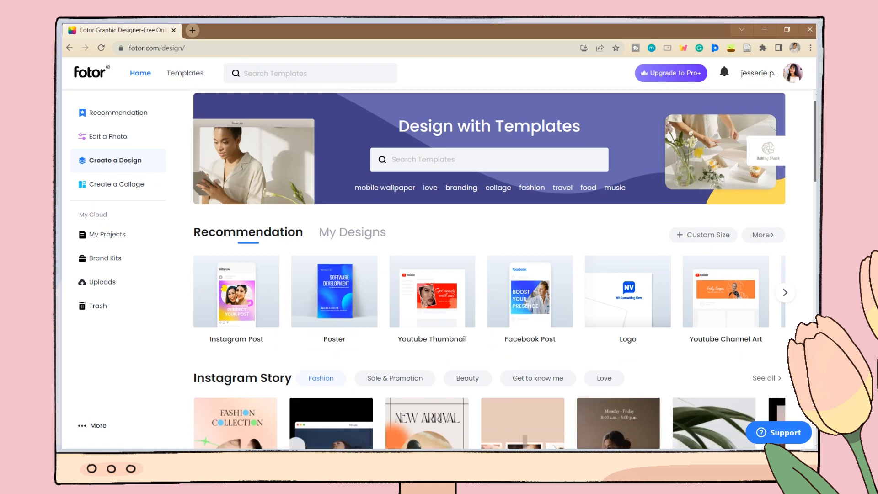
scroll(down, 3)
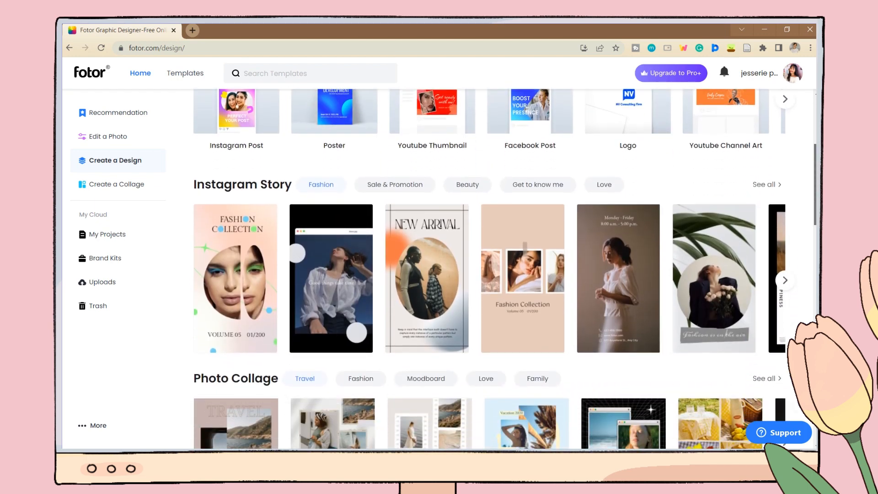
scroll(down, 3)
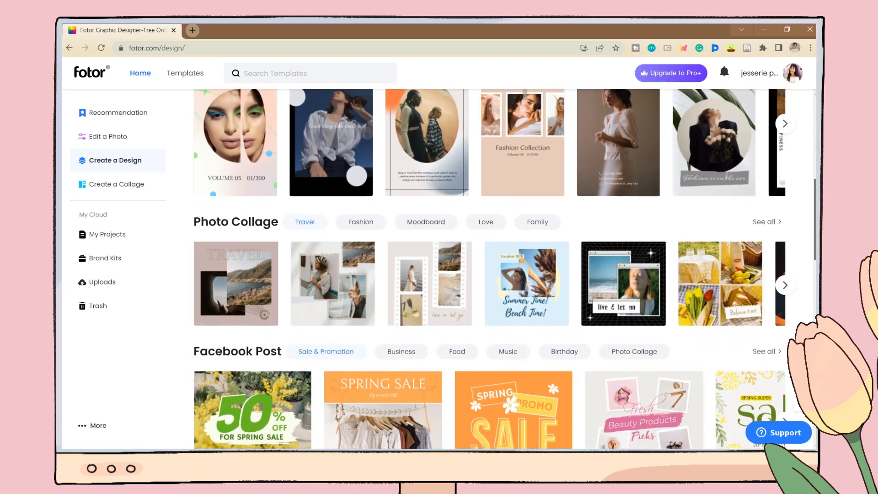
text(pd)
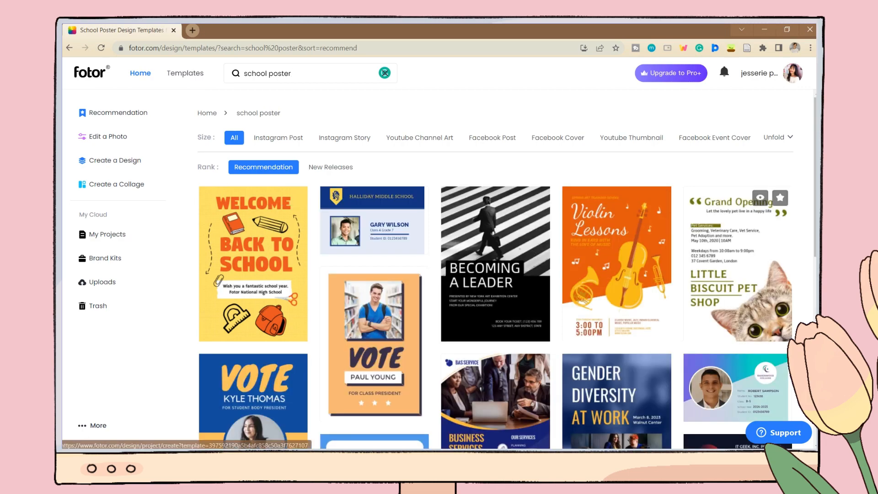
scroll(down, 3)
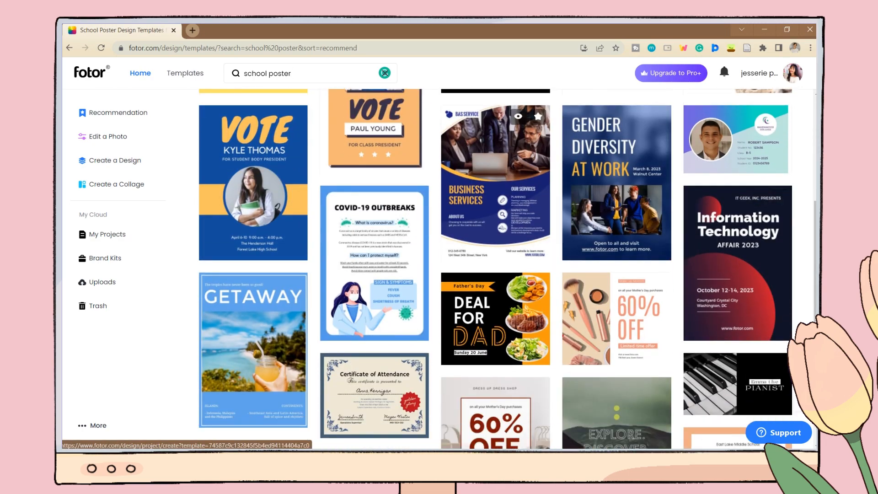
scroll(down, 3)
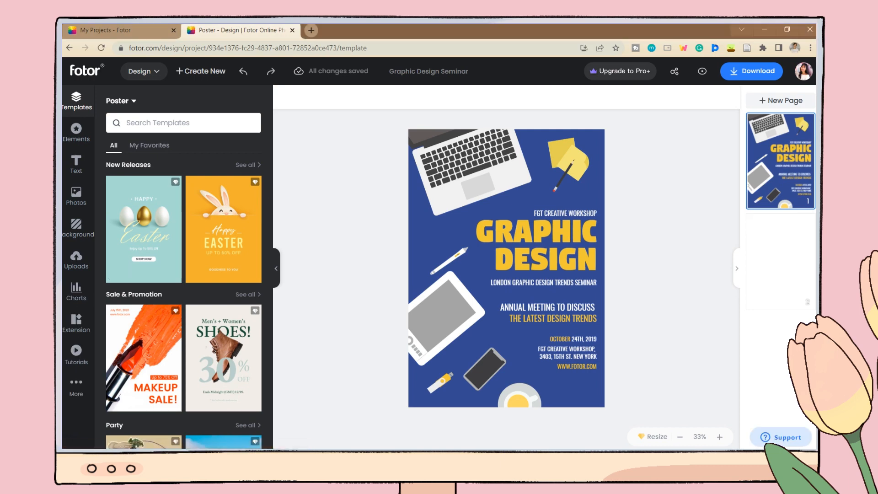
click(76, 132)
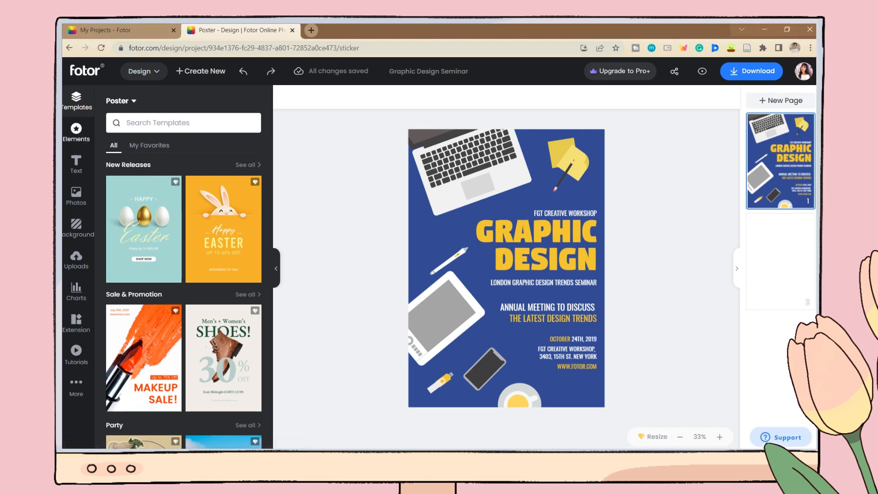
click(76, 131)
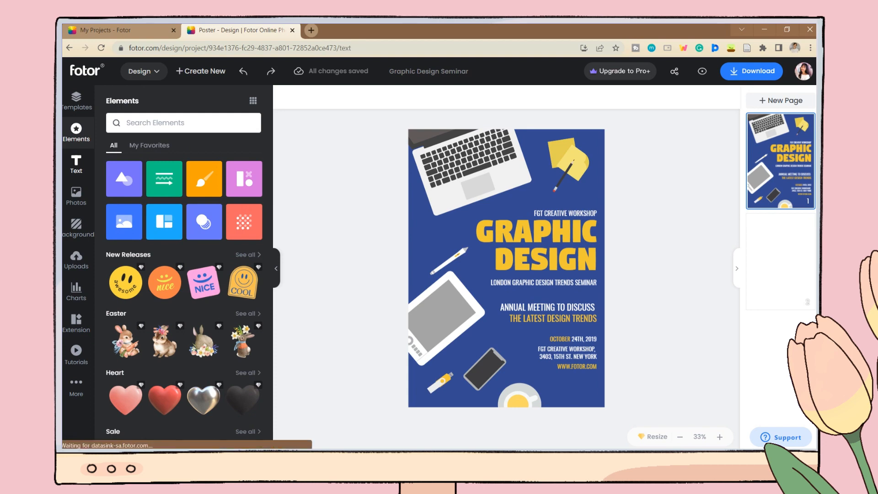
click(76, 164)
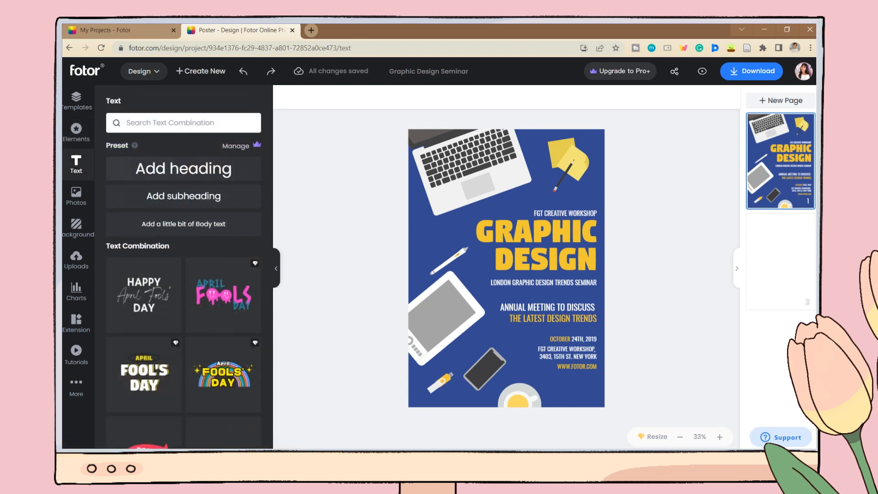
scroll(down, 3)
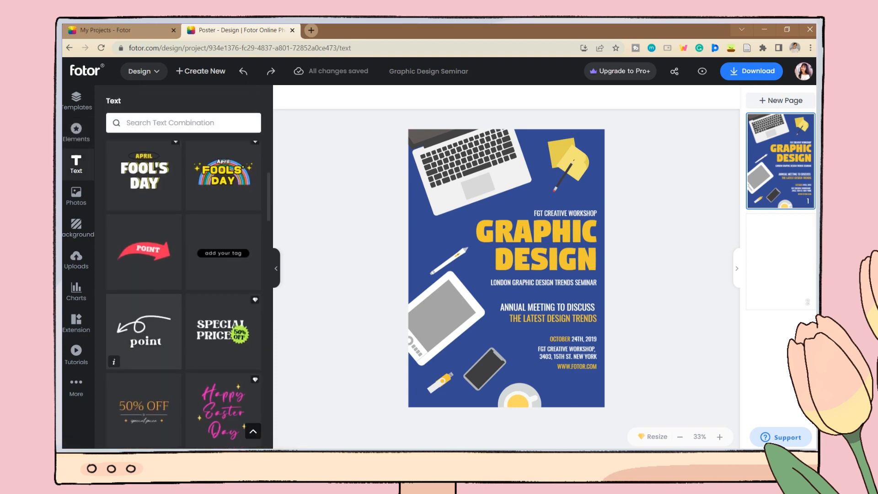
scroll(down, 3)
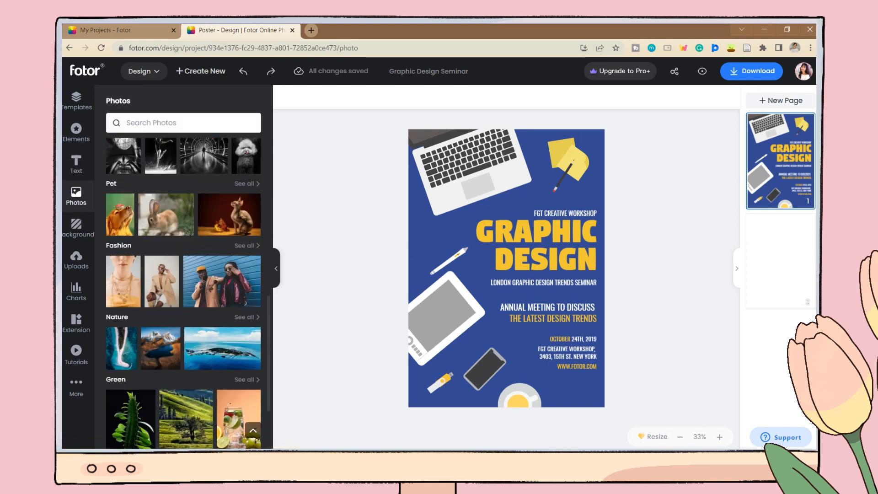
scroll(down, 3)
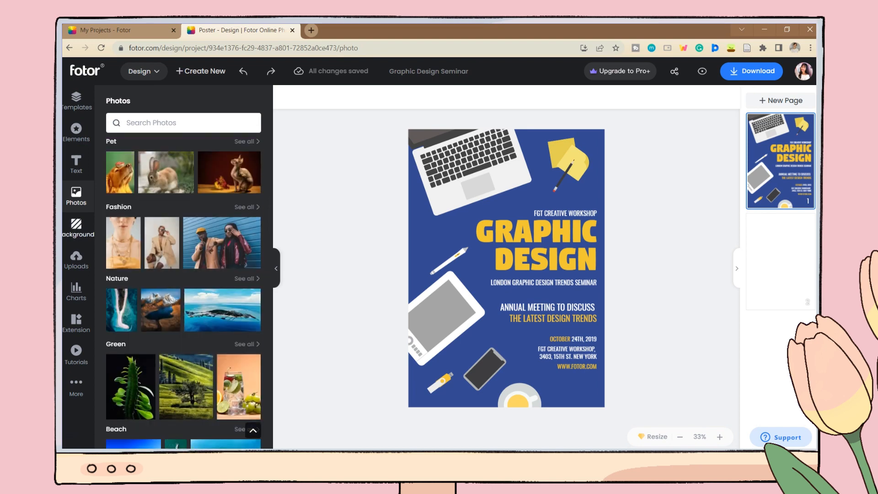
click(76, 101)
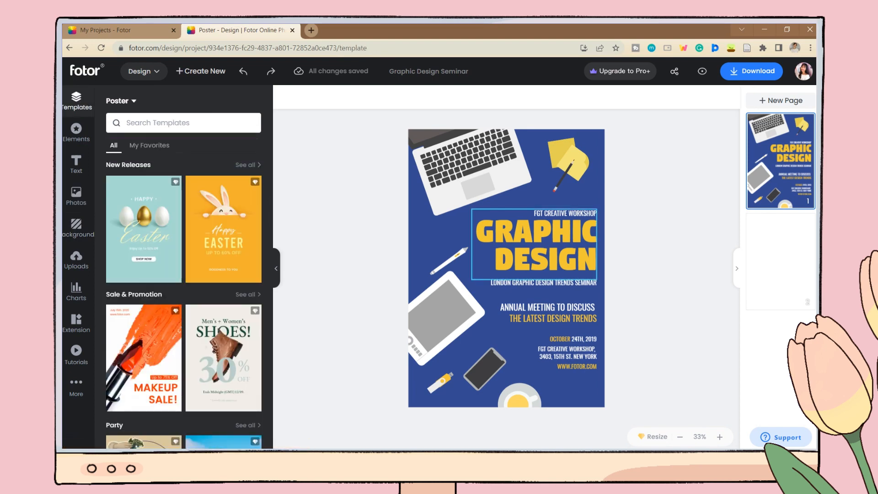
Retitle the poster headline to DIGIART WORKSHOP and edit the line beneath it.
click(533, 248)
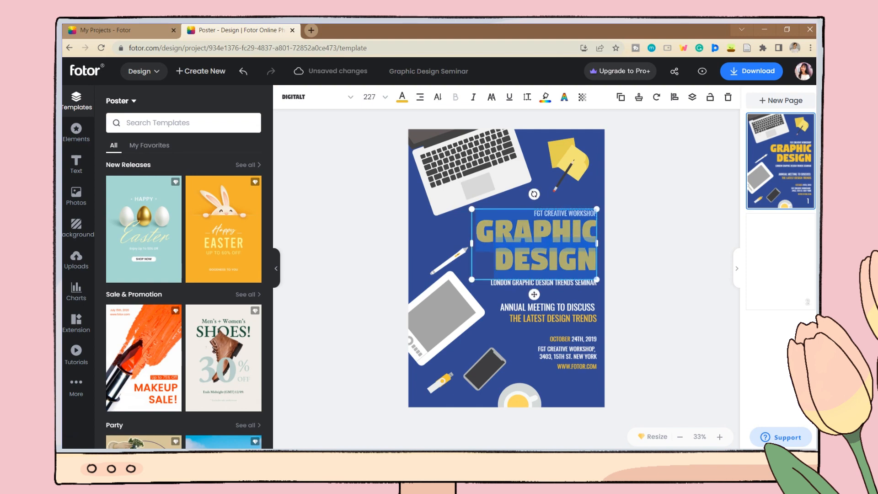
text(DIGIART)
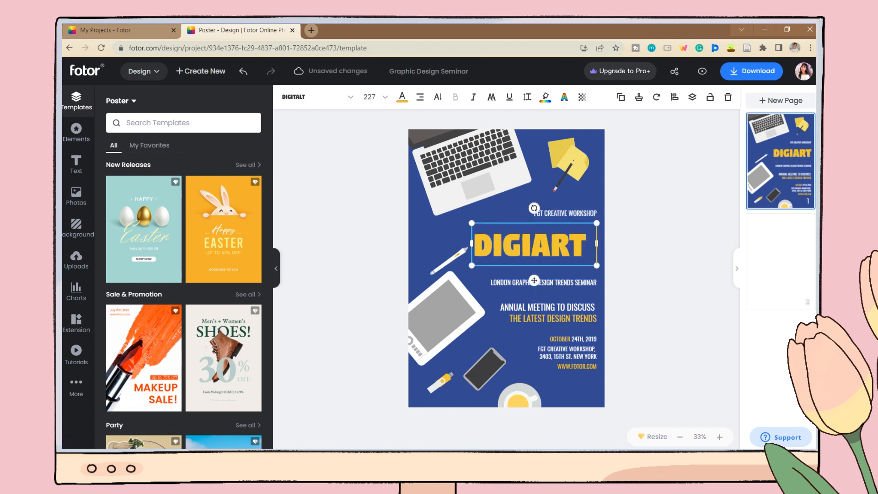
text(WORKSHOP)
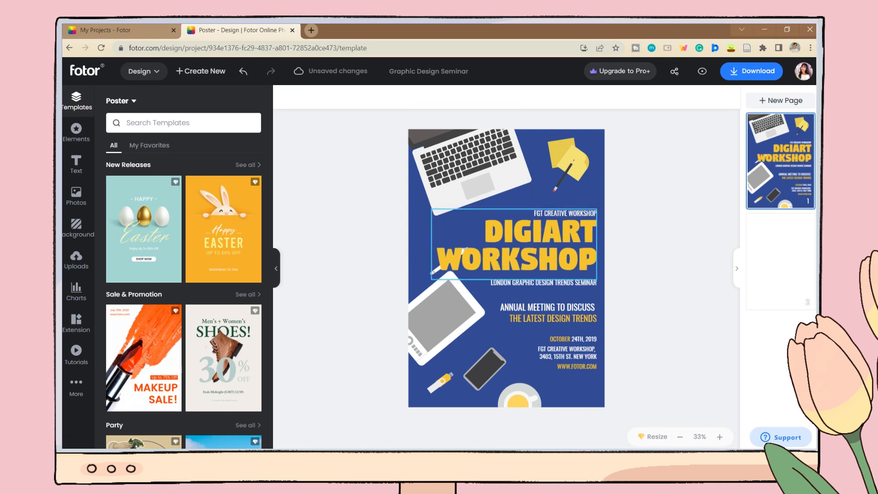
click(510, 246)
text(APRIL)
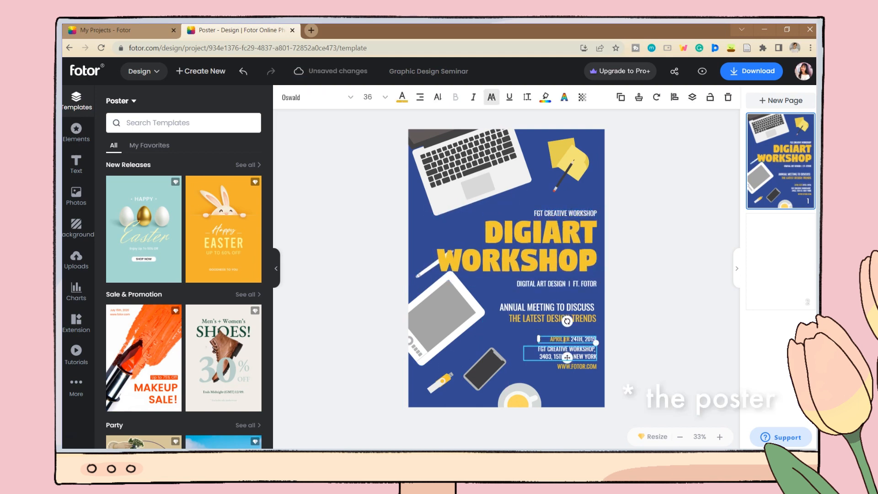
Search the Elements library for 'DIGITAL' to add a camera graphic.
click(76, 132)
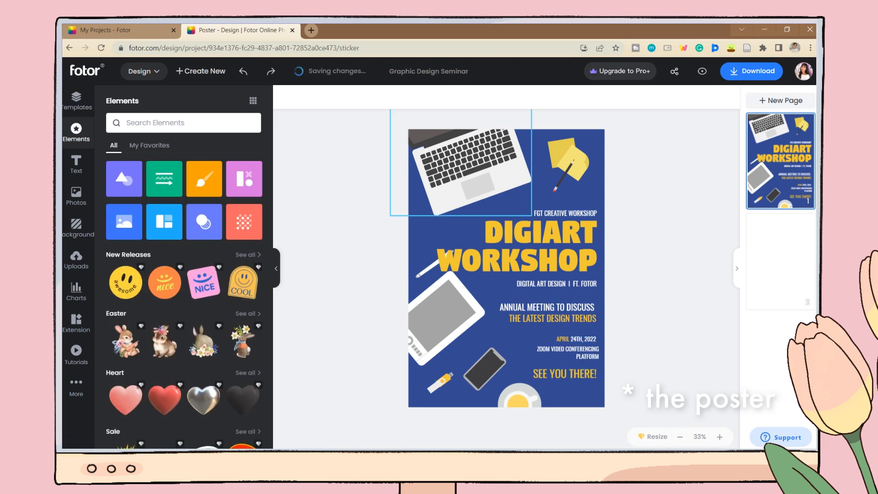
text(DIGITAL)
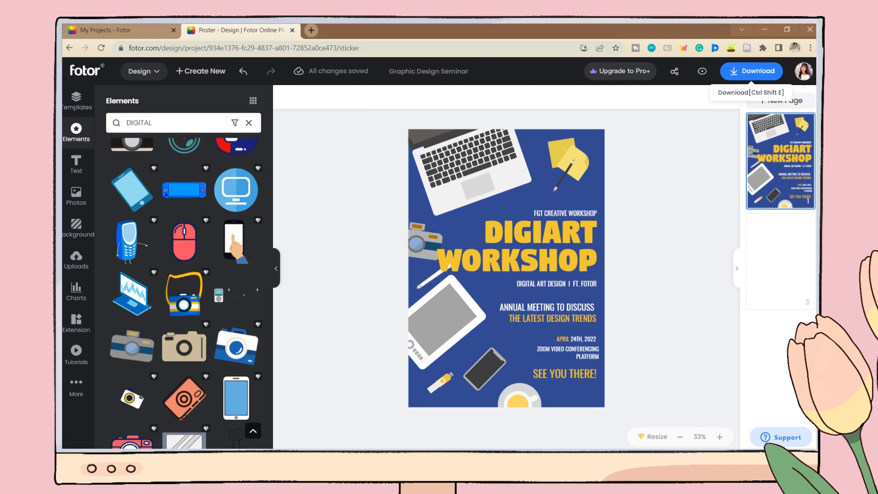
Set up a download named 'Digiart poster' as high-resolution PNG.
click(752, 72)
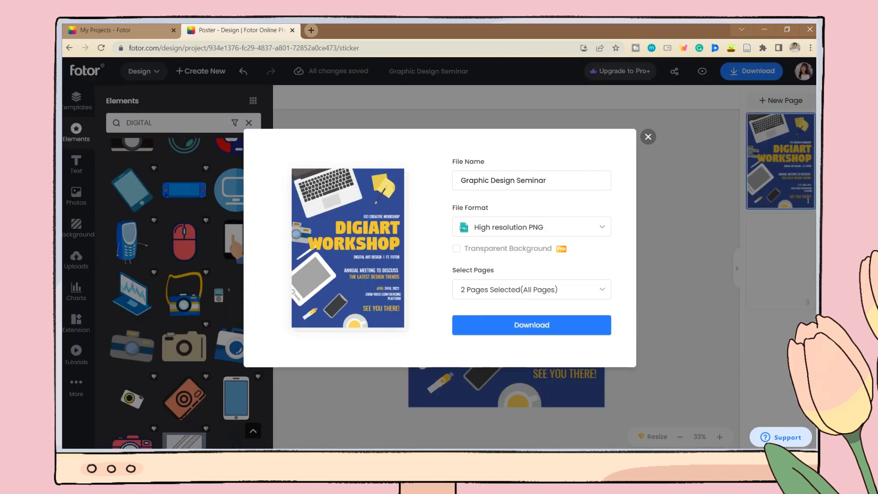
text(Digiart poster)
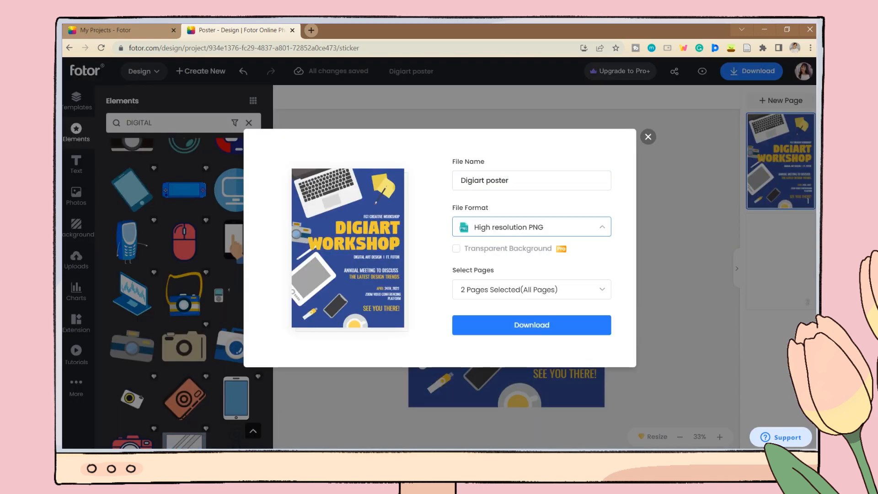
click(530, 227)
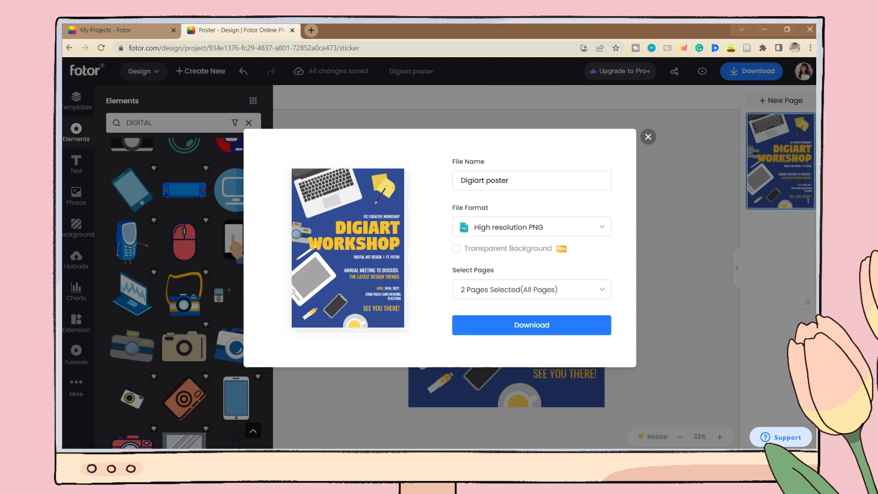
click(530, 324)
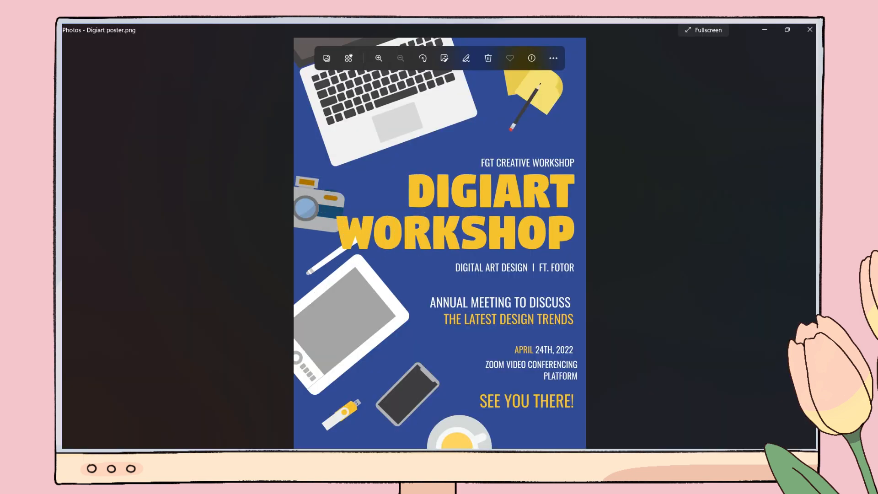
click(379, 59)
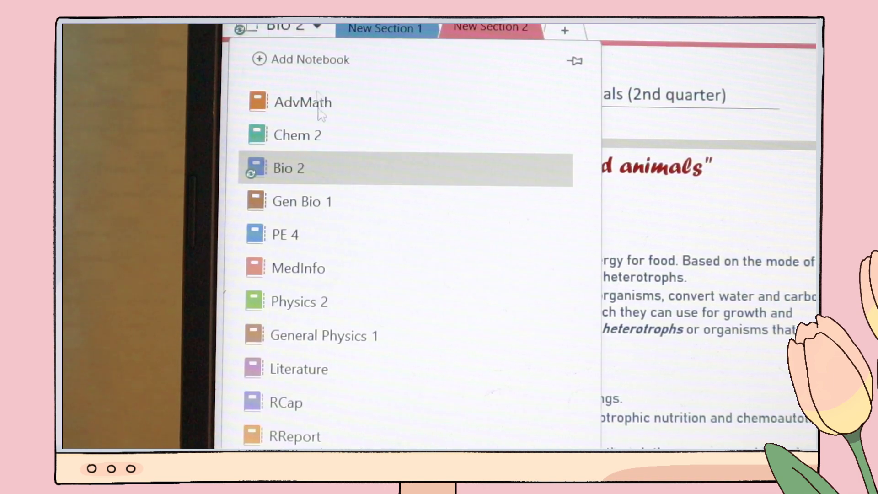
Sync all notebooks from the Bio 2 notebook's Sync Status dialog.
right_click(288, 169)
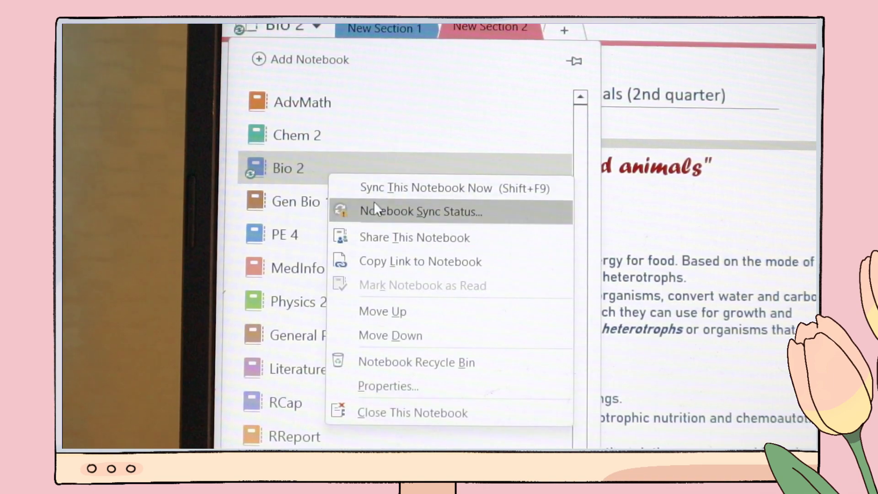
click(421, 212)
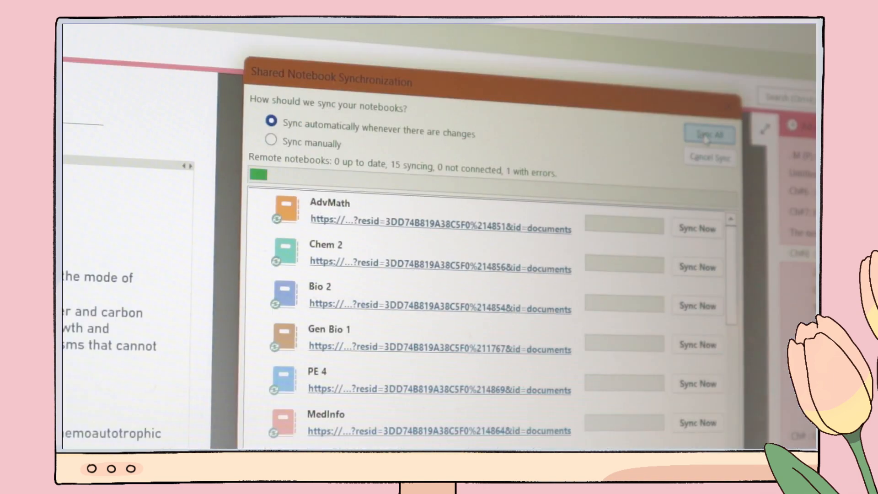
click(708, 135)
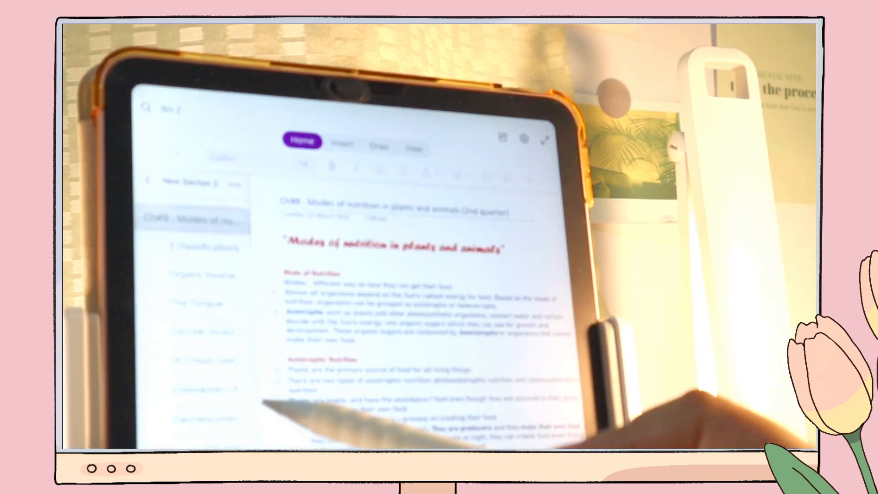
click(208, 401)
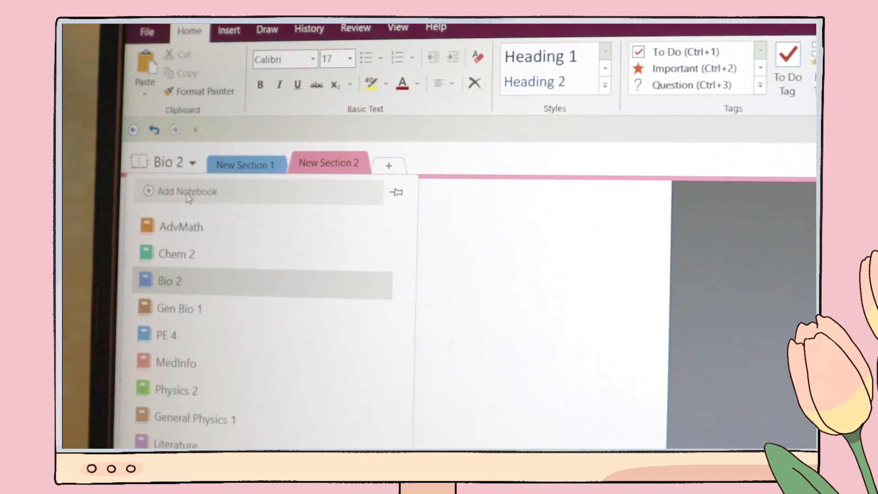
Rename the second section tab to 2nd Quarter.
click(187, 191)
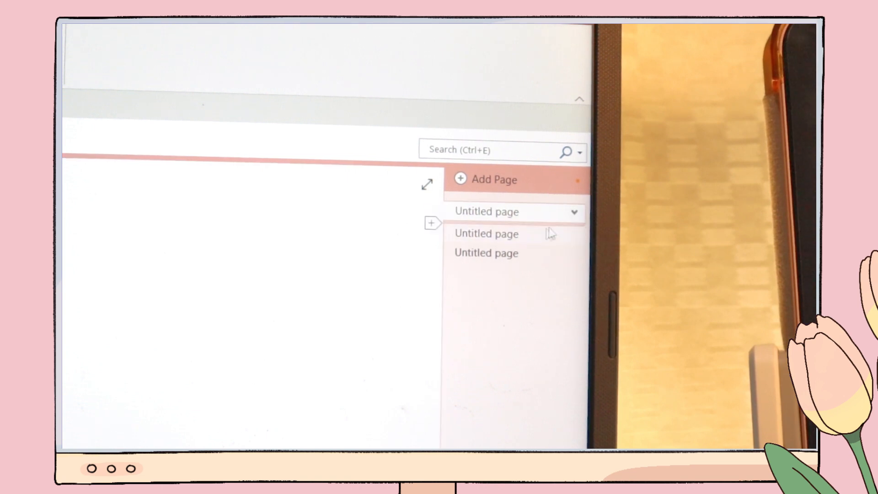
right_click(319, 127)
text(2nd)
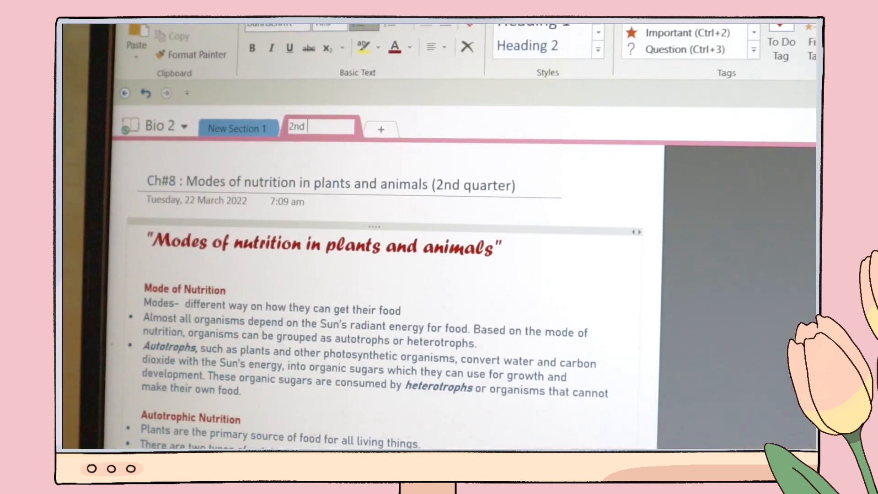
text(Quarter)
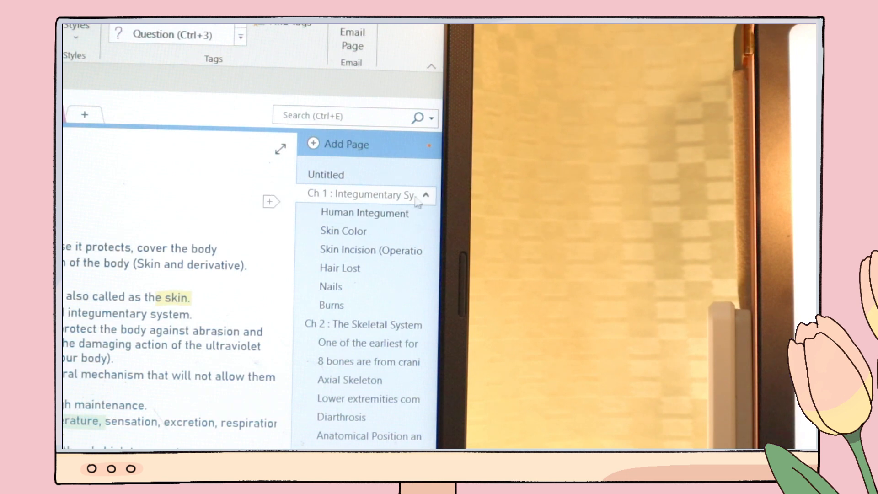
Collapse the Ch 1 and Ch 2 subpages, expand Ch 3: Muscular System and open a page in it.
click(429, 196)
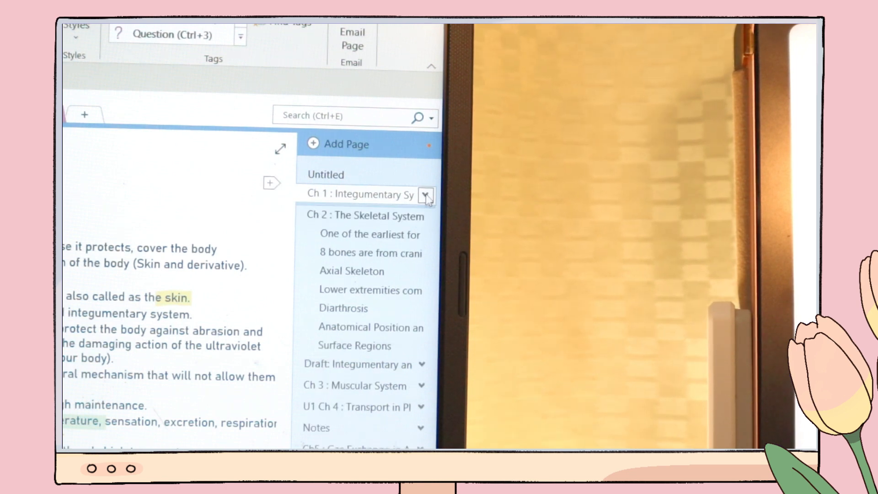
click(428, 196)
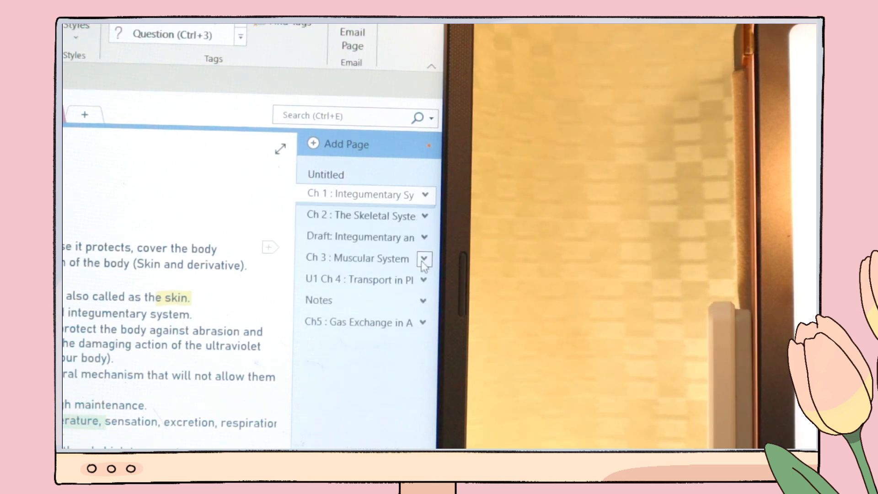
click(423, 258)
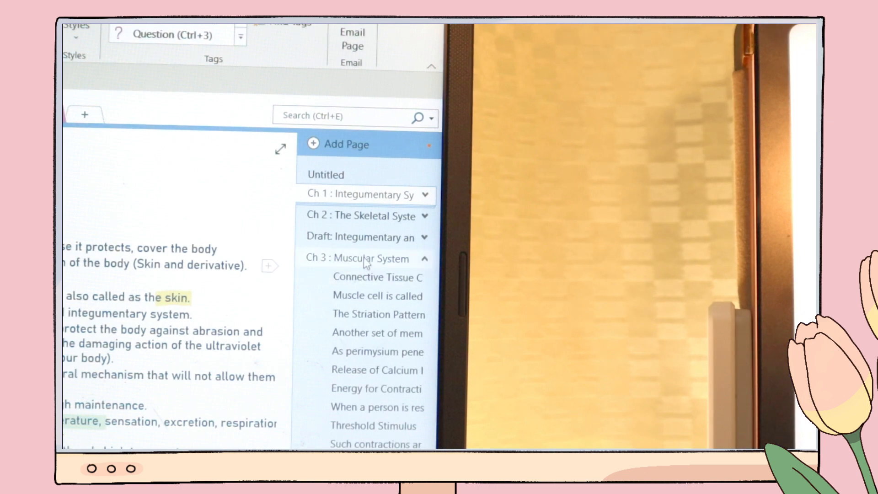
click(378, 277)
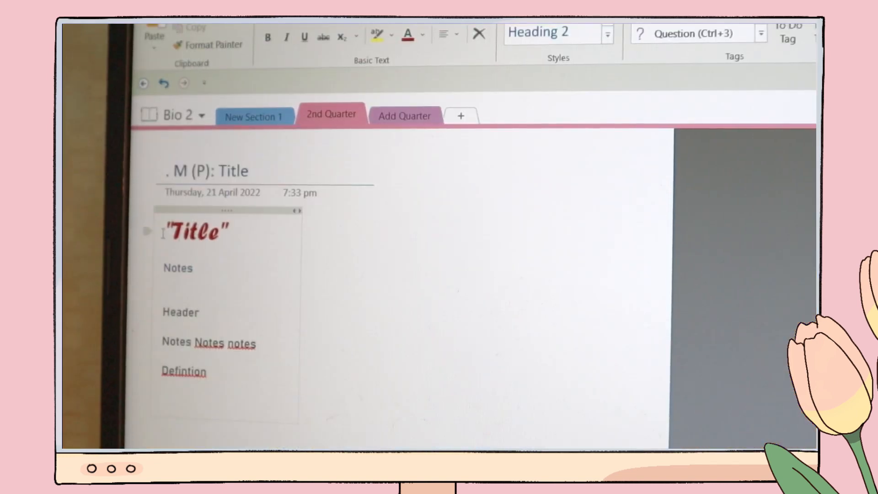
Trim the template note to the Title and Notes lines, then browse the ribbon tabs through to File.
double_click(195, 232)
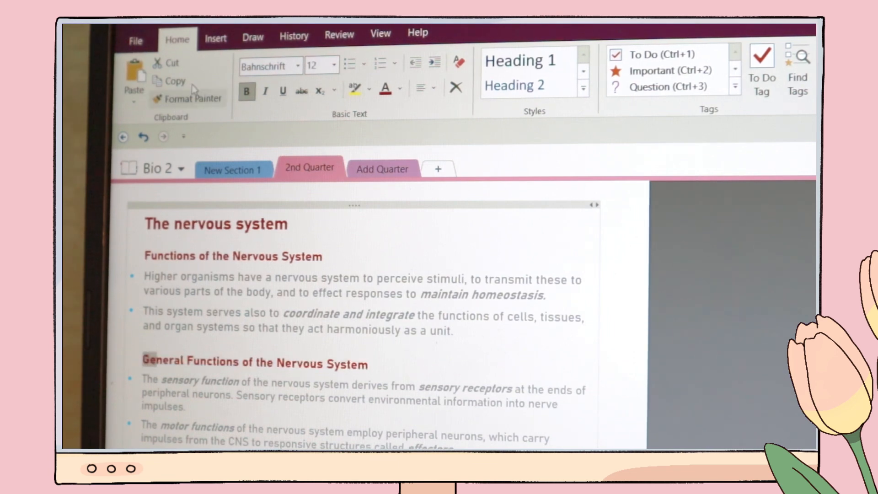
click(269, 49)
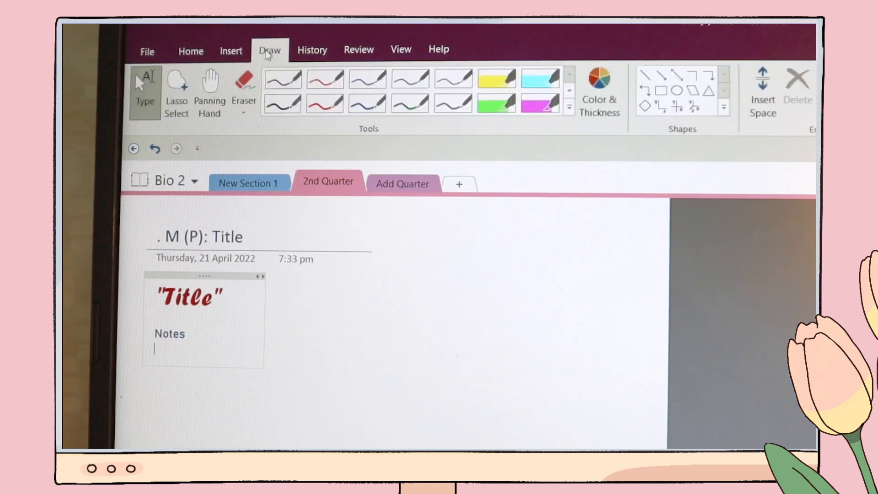
click(400, 50)
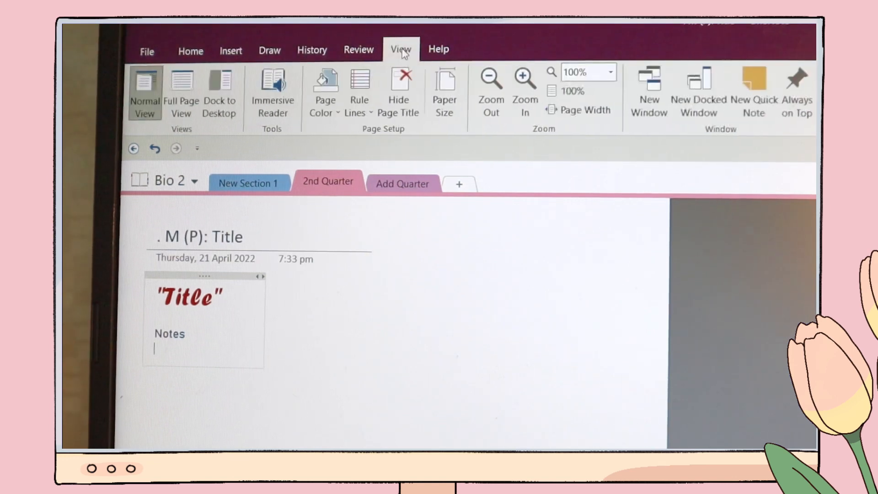
click(438, 50)
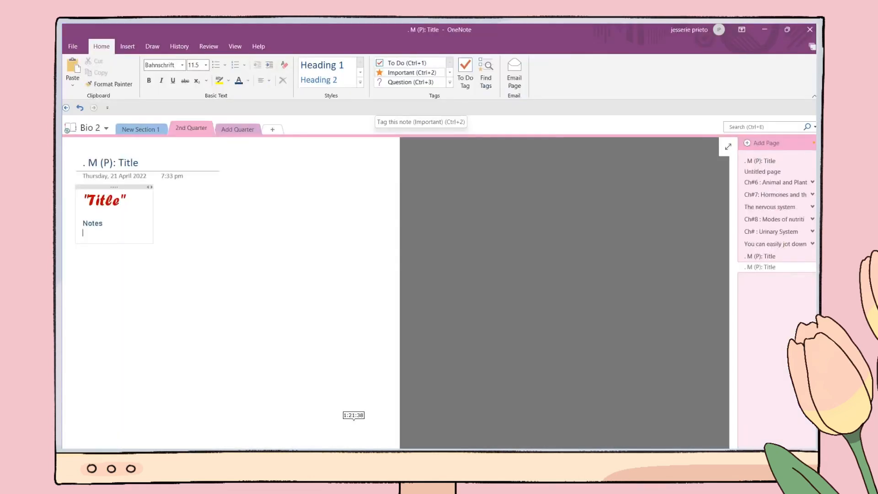
click(178, 47)
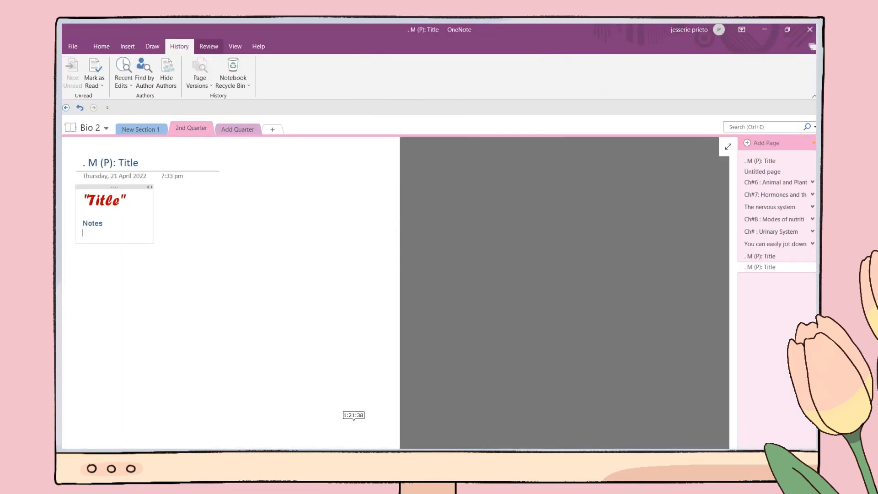
click(90, 128)
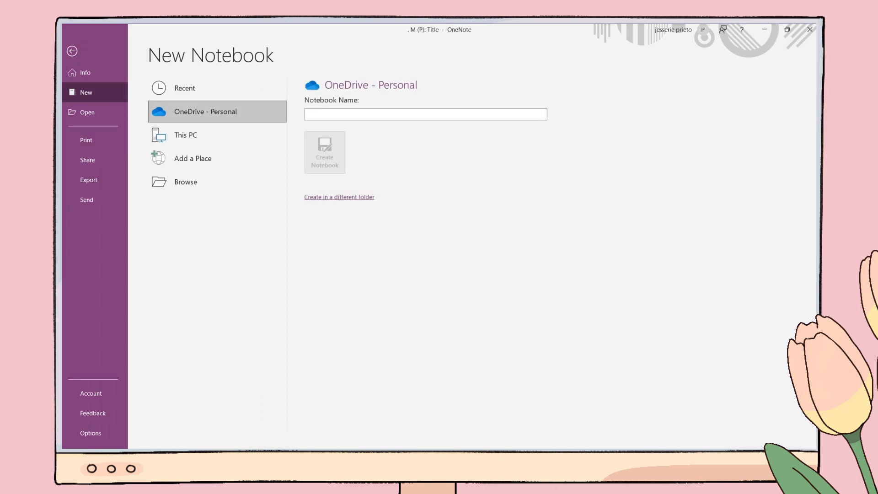
Create the Chemistry 2 notebook in a new 'Grade 12 - 2nd semester notes' folder.
click(338, 196)
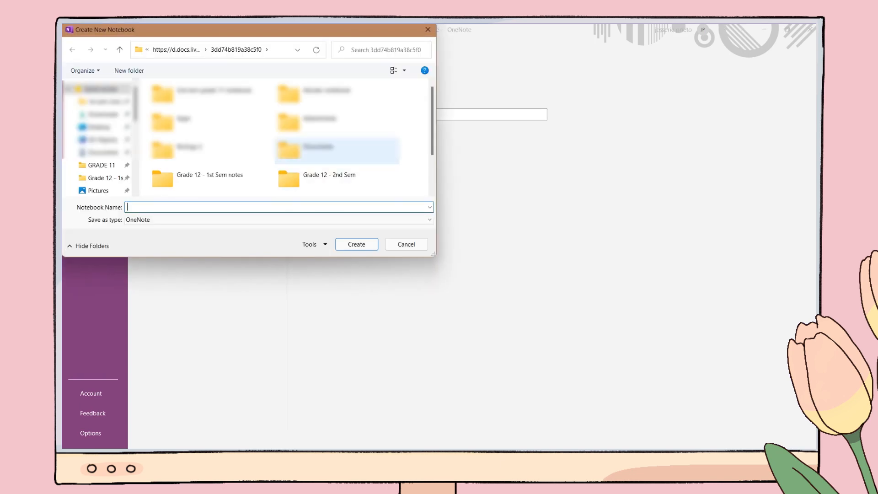
text(Chemistry 2)
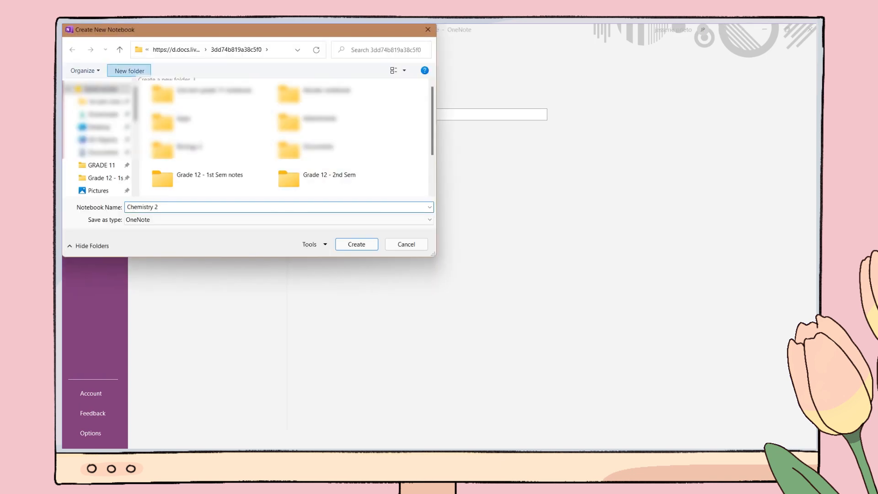
click(128, 71)
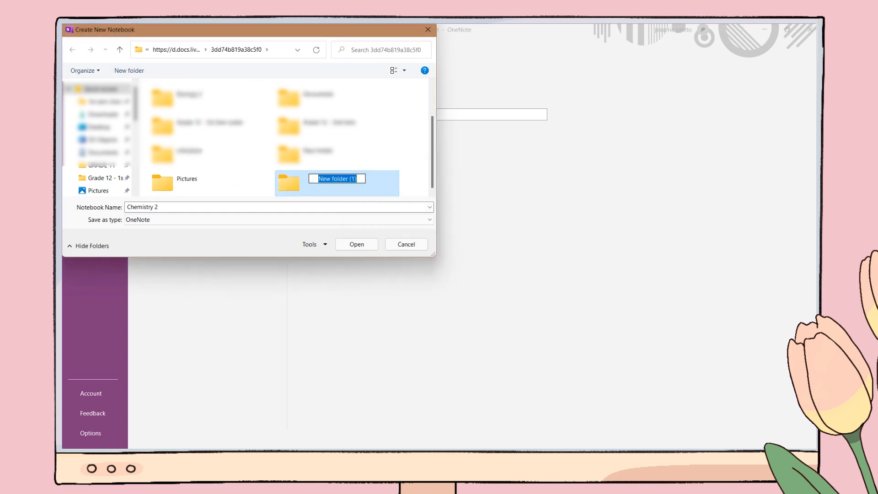
text(Grade 12 - 2nd semester notes)
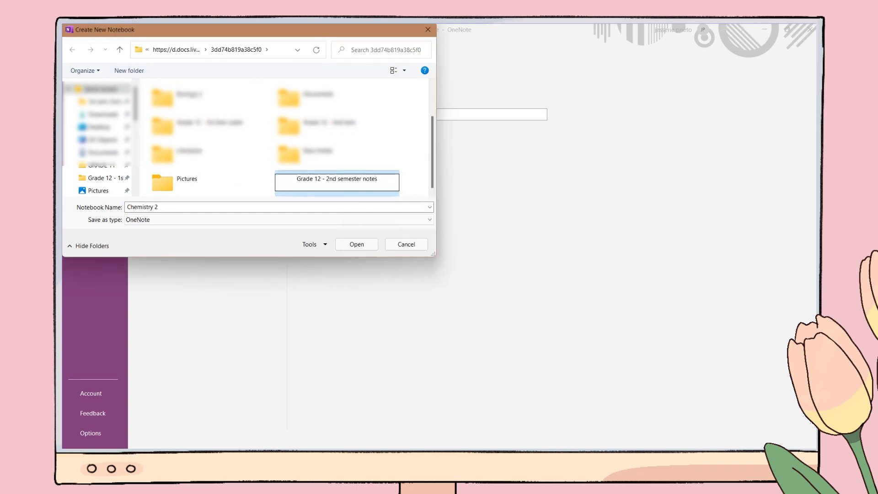
click(355, 244)
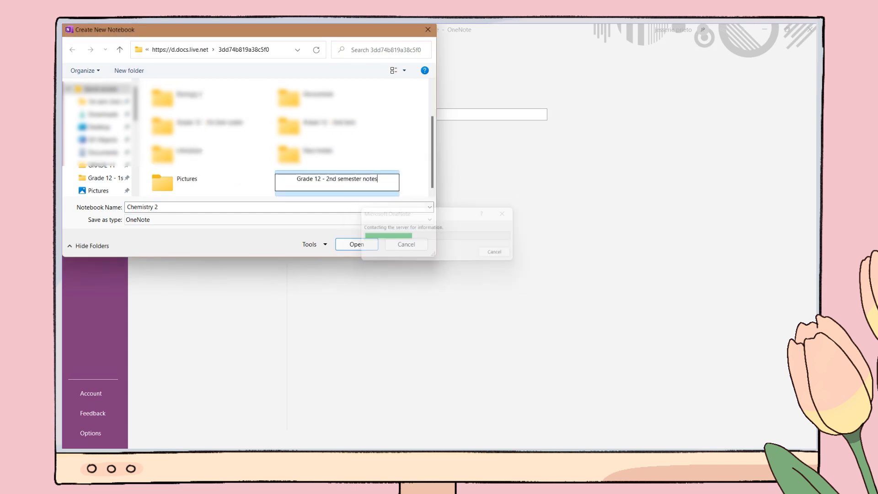
click(356, 244)
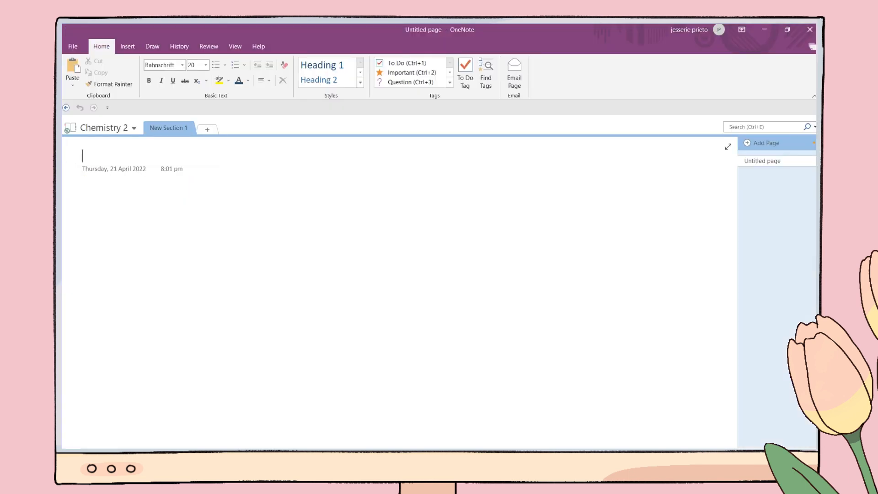
text(10.5)
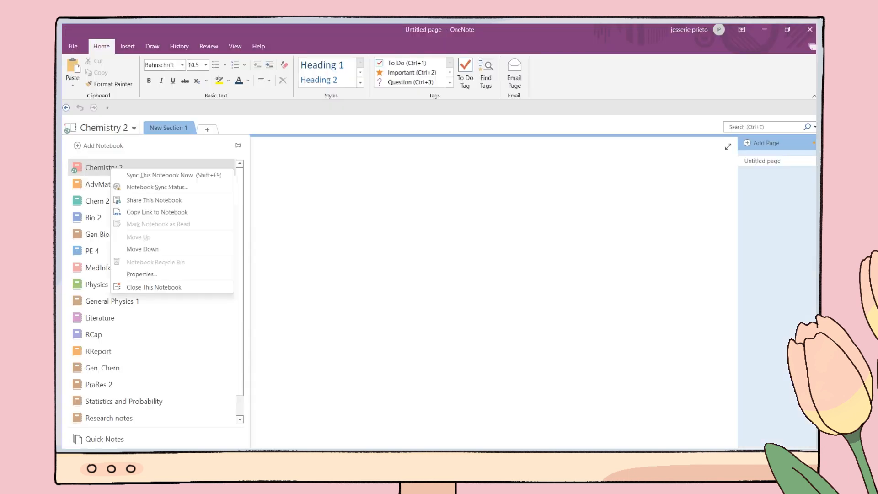
mouse_move(141, 273)
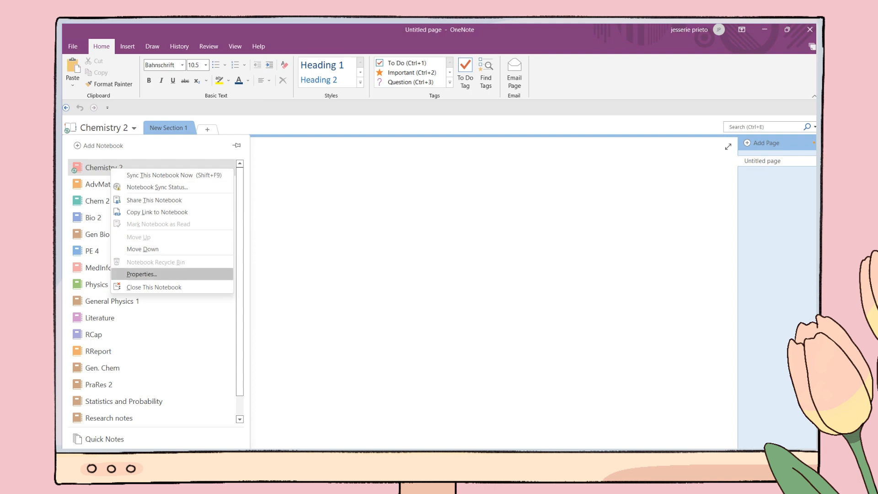
Check the Chemistry 2 notebook's properties and bring up the View settings for the blank page.
click(141, 274)
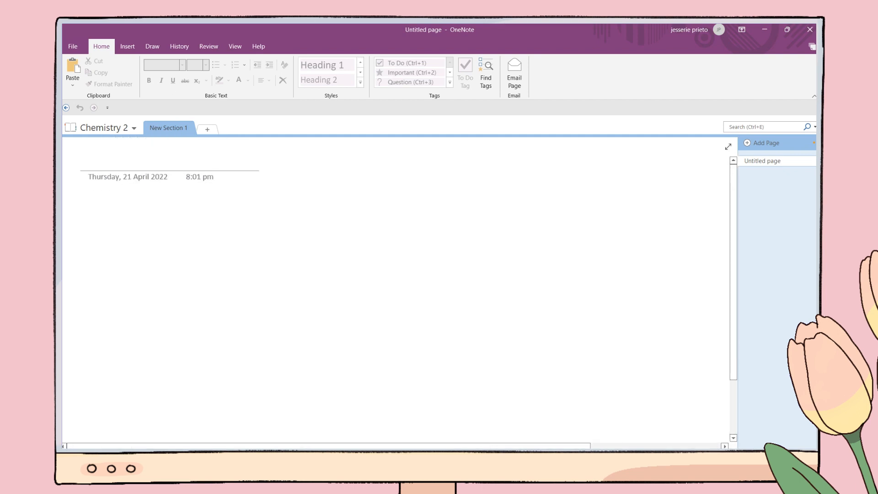
click(235, 47)
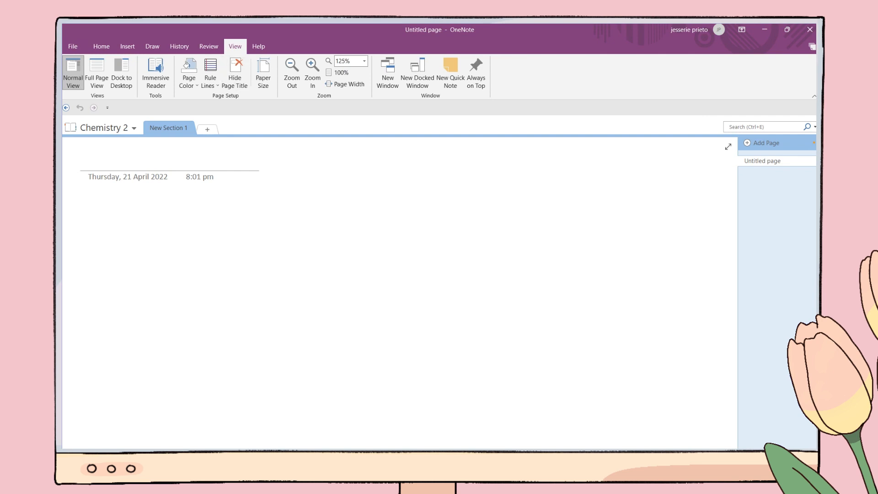
Set B5 paper with margins top 1, bottom 0, left and right 1.3 cm.
click(262, 71)
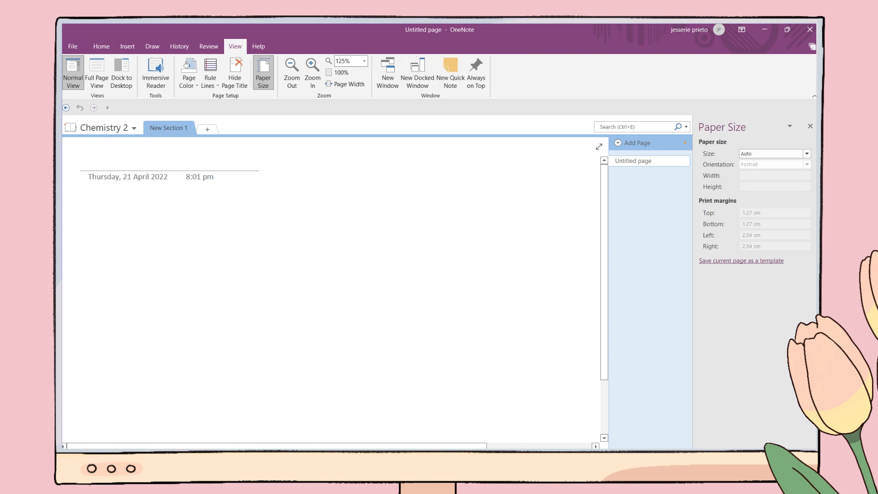
click(805, 154)
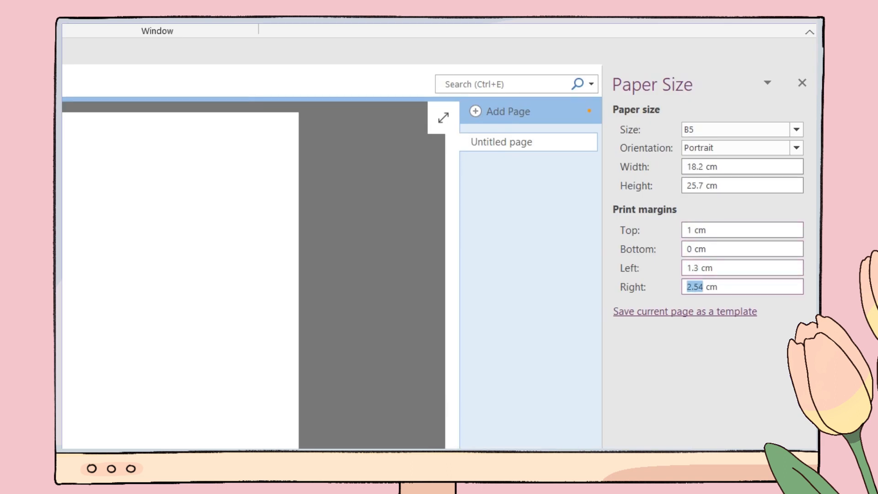
text(1.3)
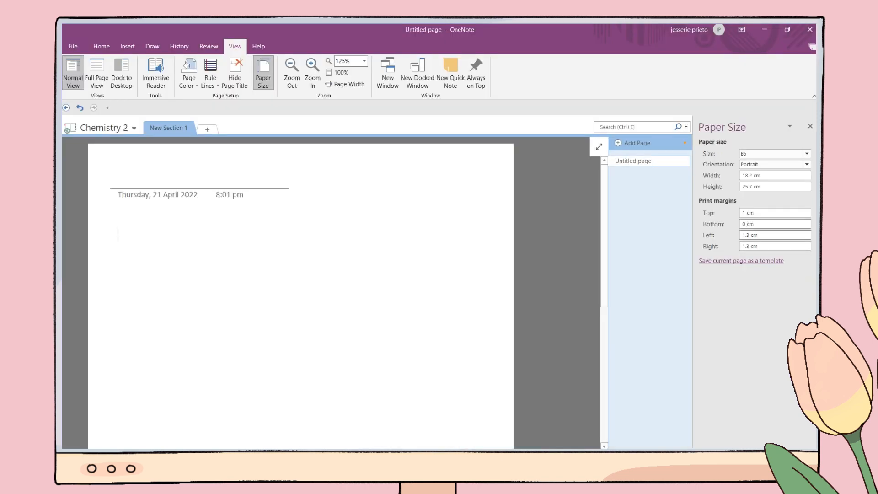
Preview rule lines and page colour, then keep the page plain white with no lines.
click(210, 71)
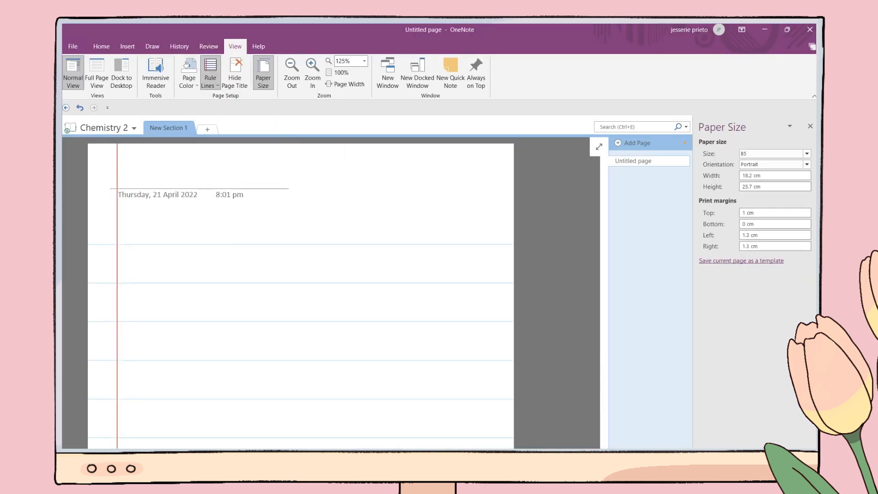
click(210, 73)
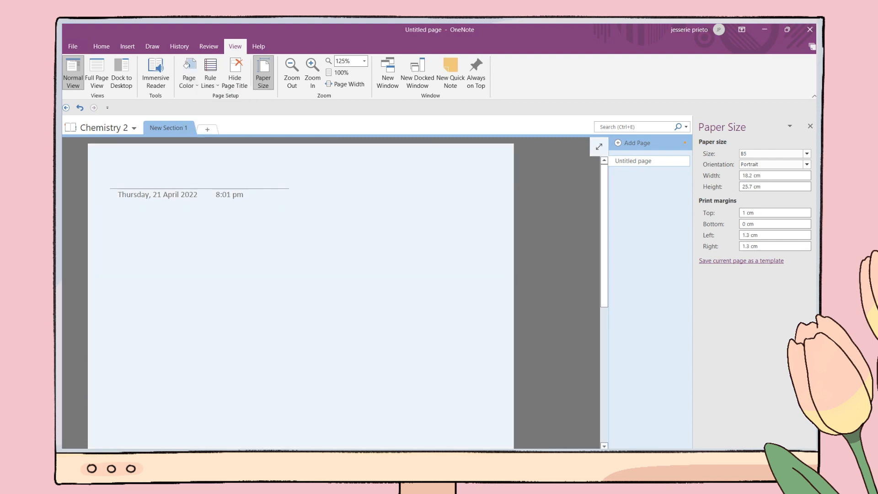
click(189, 70)
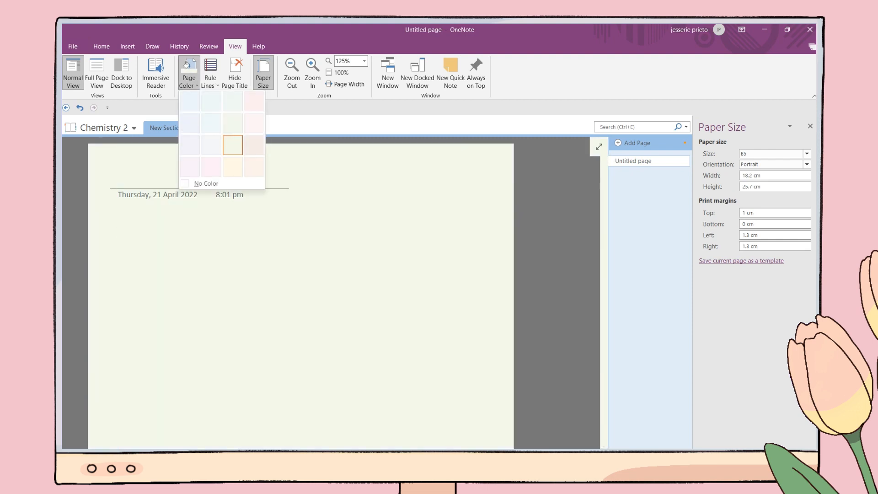
click(205, 184)
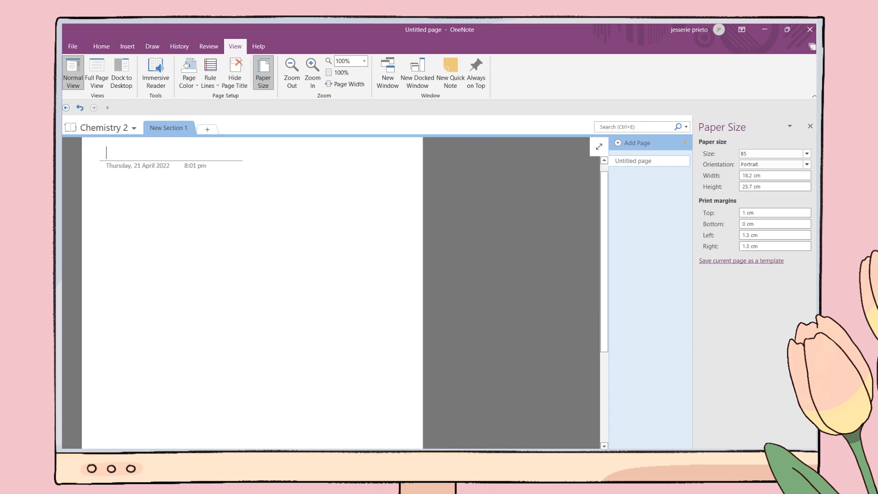
Title the page 'Ch# L#: Title' and add a 'Title' line below the date.
text(Ch)
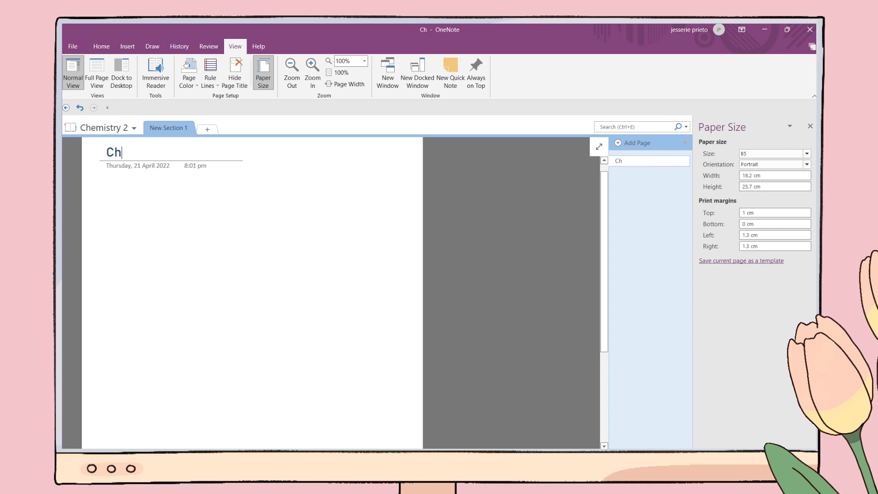
text(# L#:)
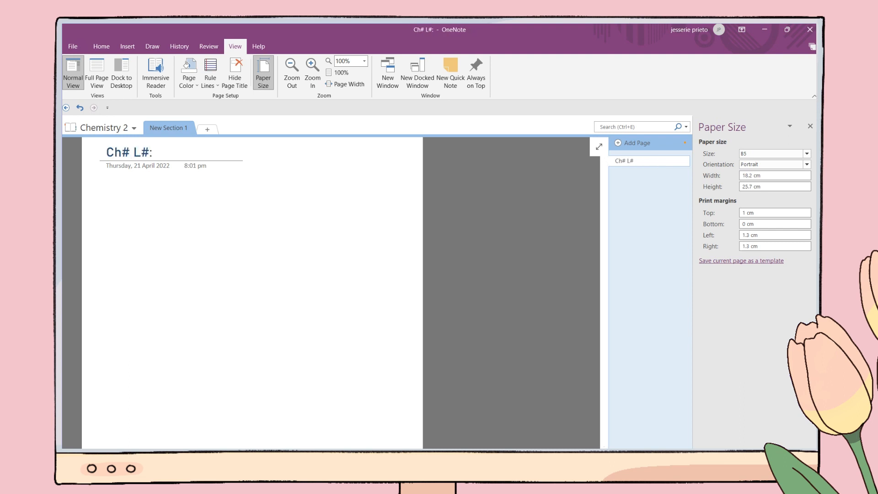
text(Title)
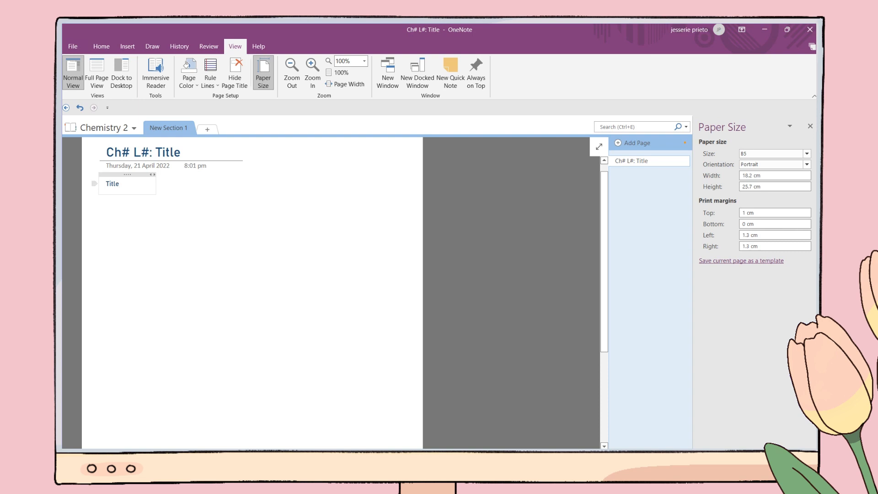
Set the selected 'Title' text in the Forte font at size 20 from Home.
click(102, 47)
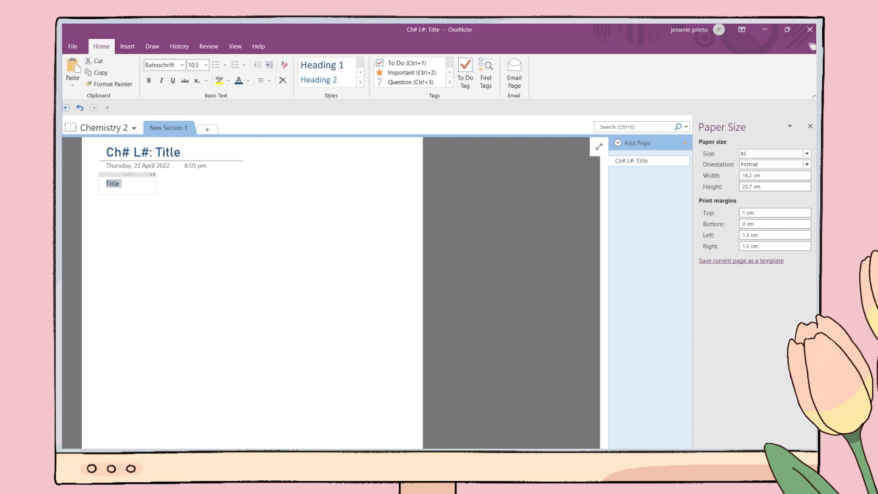
click(181, 65)
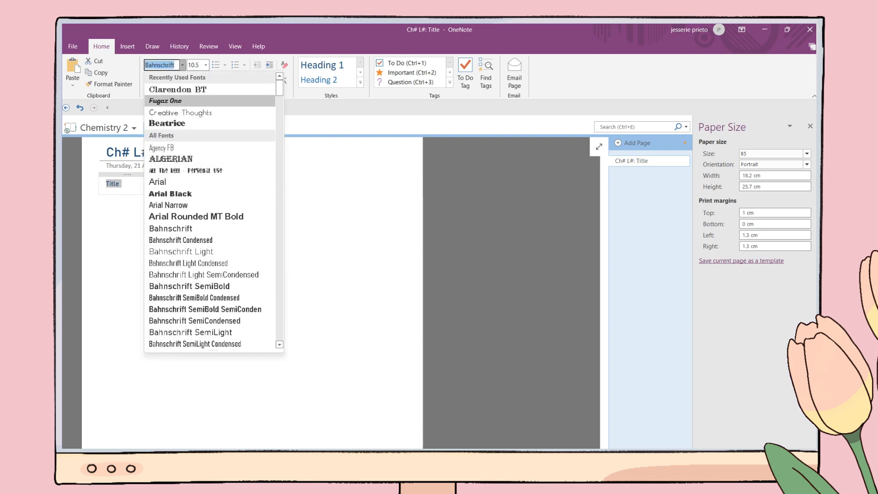
text(Forte)
click(197, 64)
text(20)
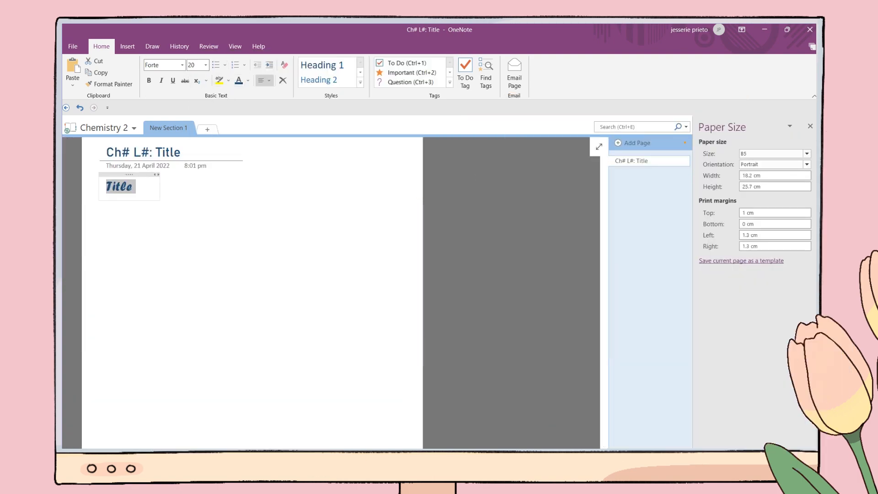
Colour 'Title' red and add a 'Header1' line below it in Bahnschrift size 14.
click(239, 81)
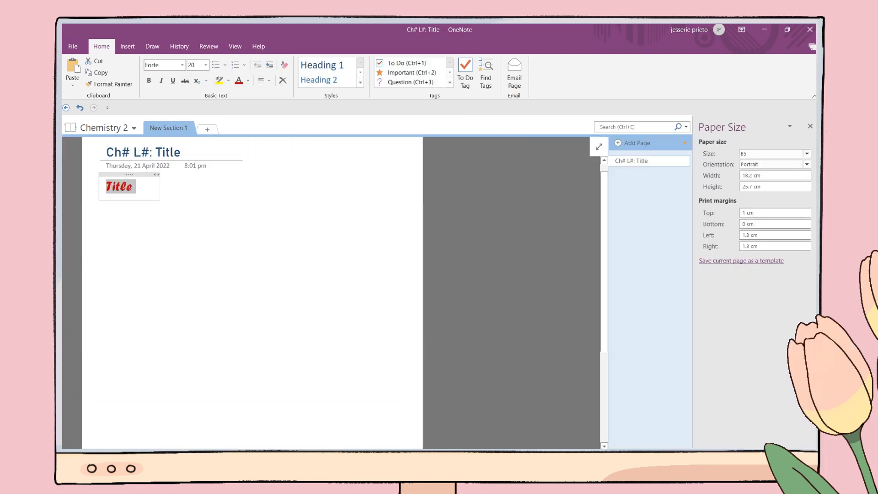
click(118, 187)
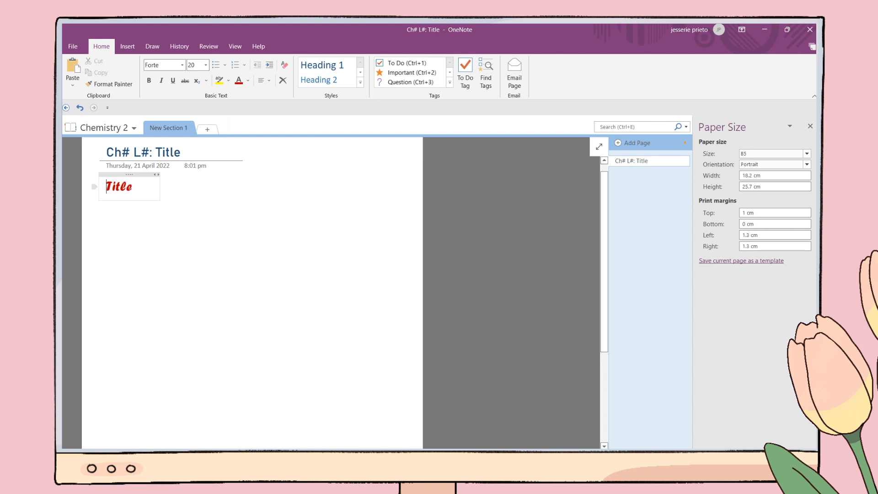
text(Header1)
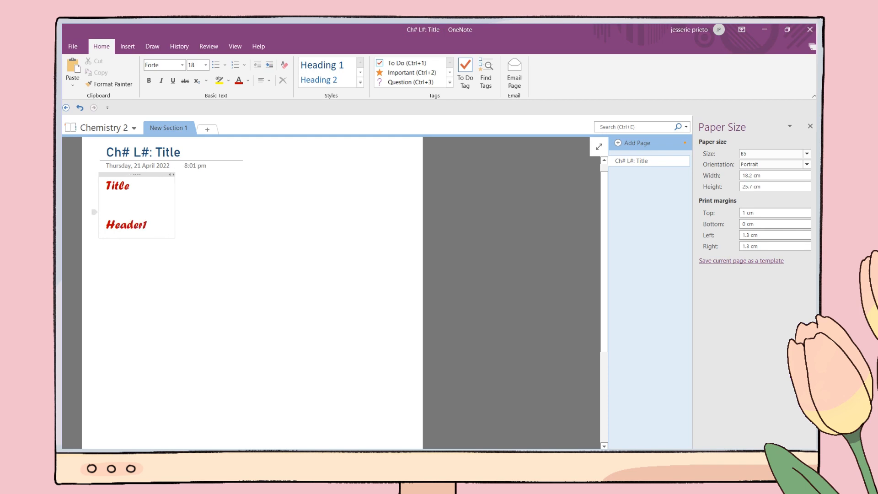
click(180, 65)
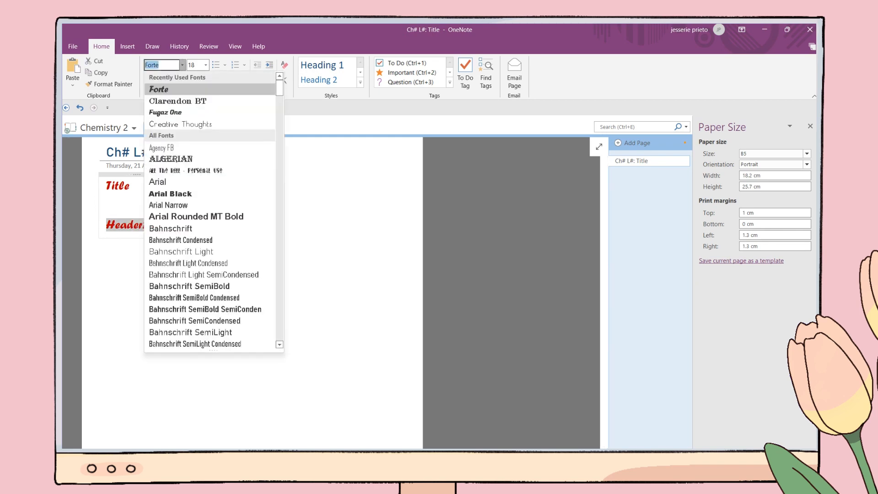
mouse_move(179, 100)
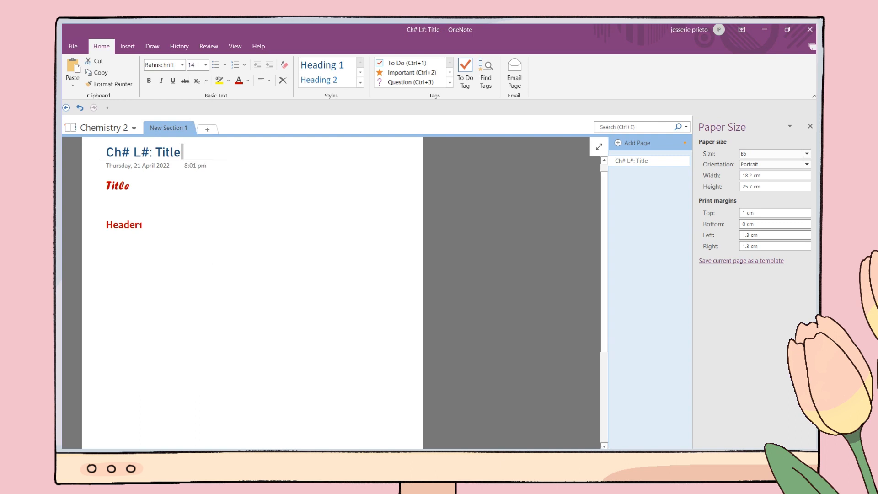
Save the page as the 'B5 NOTES TEMPLATE' and make it the section's default template.
click(235, 47)
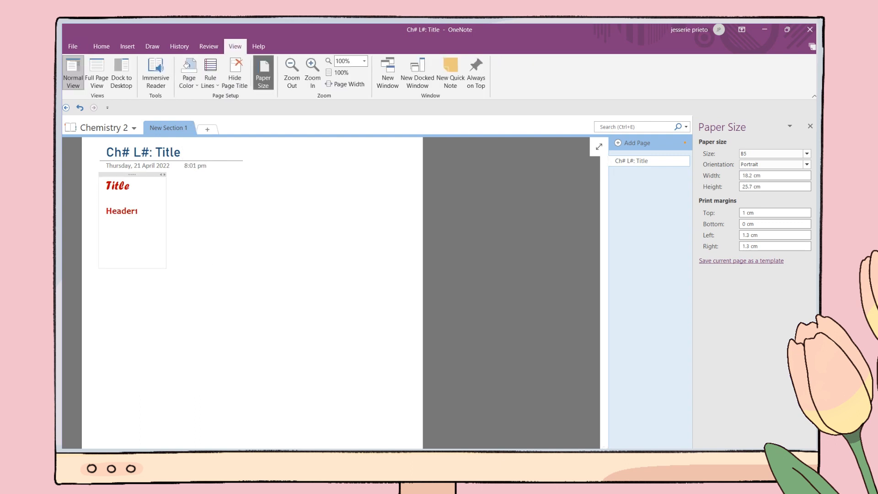
click(741, 261)
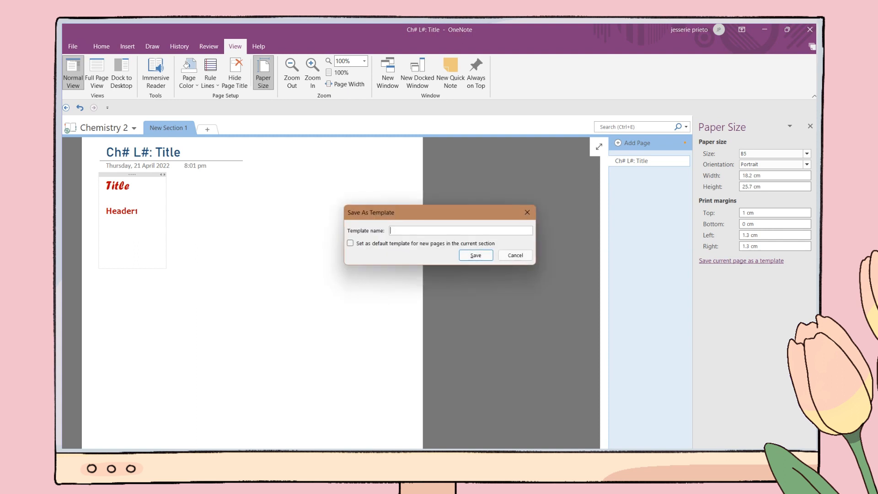
text(B5 NOTES TEMPLATE)
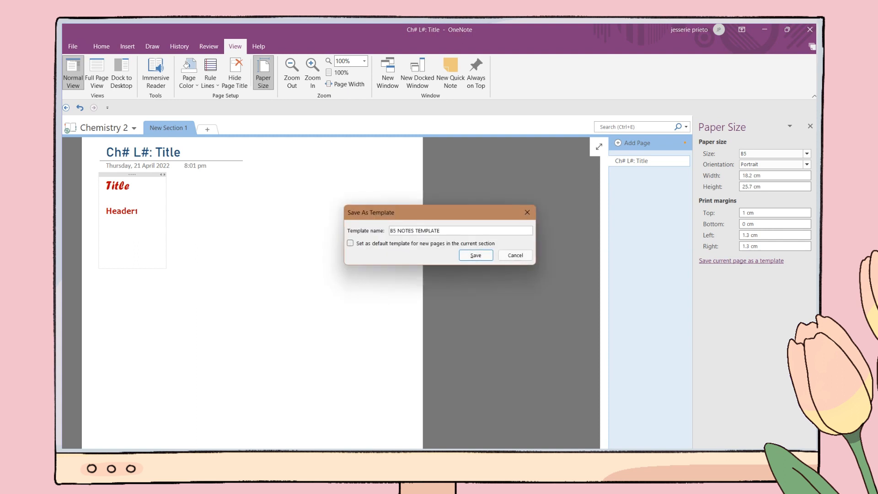
click(350, 244)
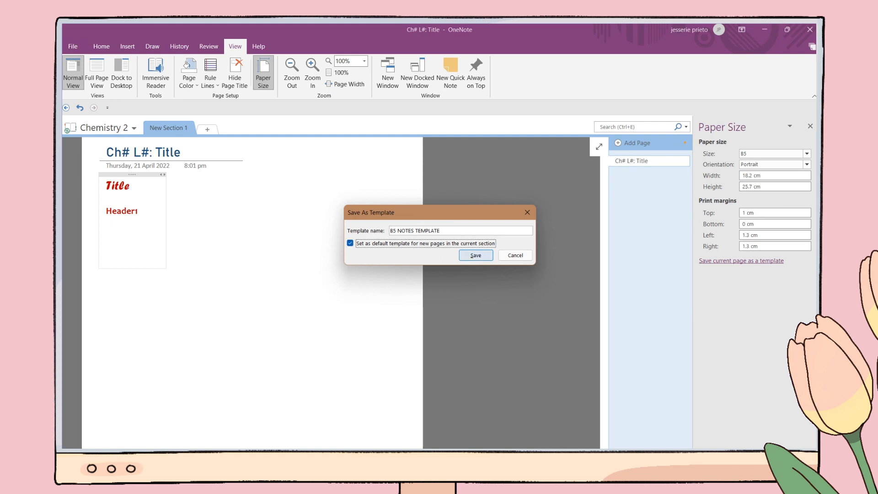
click(475, 255)
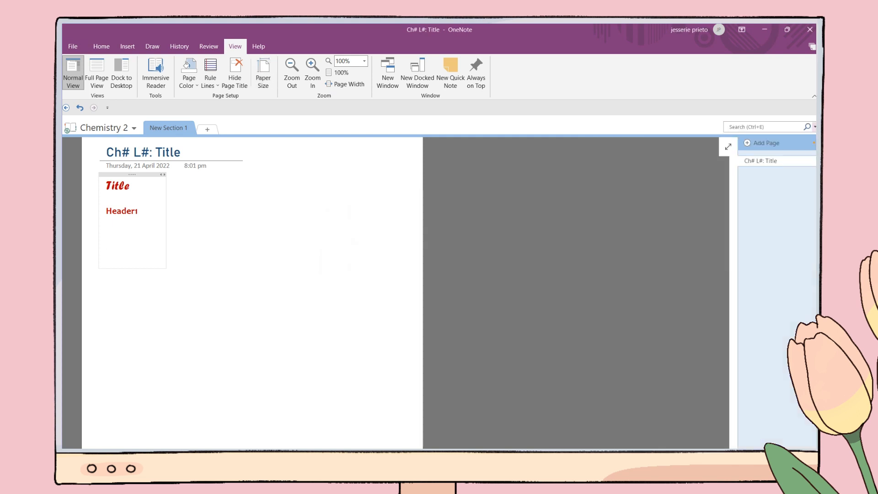
Add two new pages from the template, then go to the File information screen.
click(766, 143)
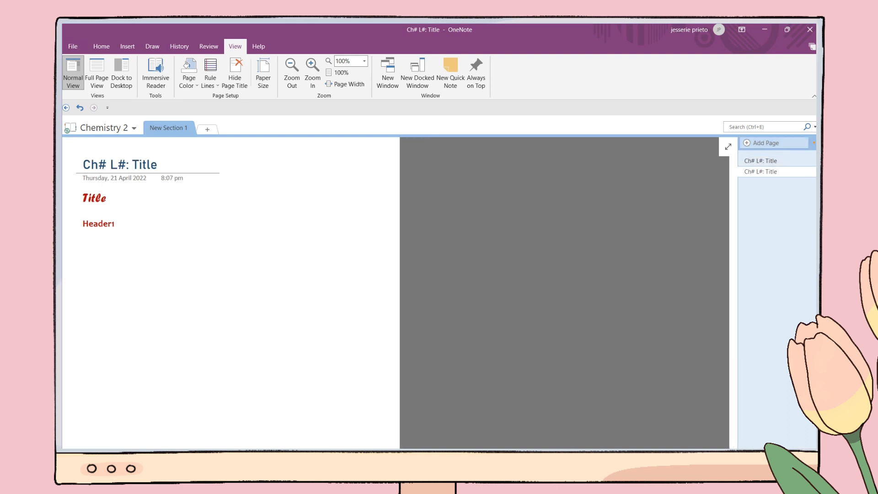
click(764, 142)
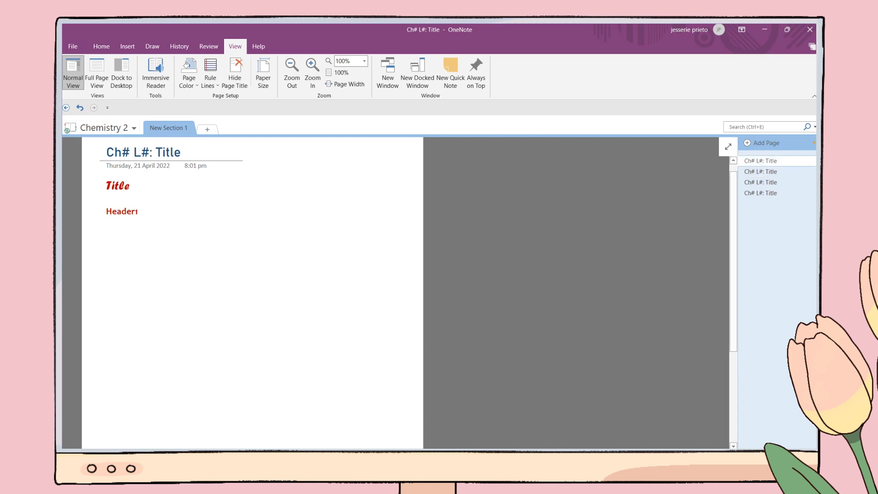
click(73, 46)
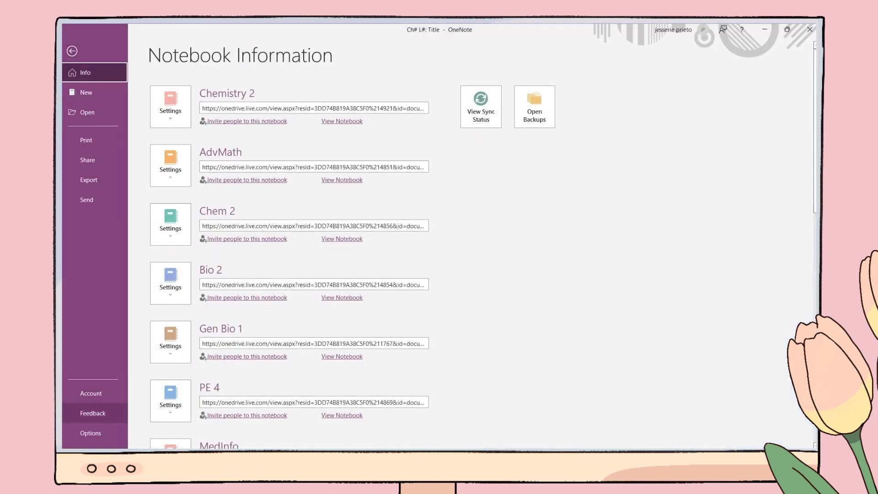
Review the default note font, size and colour in Options, keep Bahnschrift 10.5, and confirm.
click(90, 433)
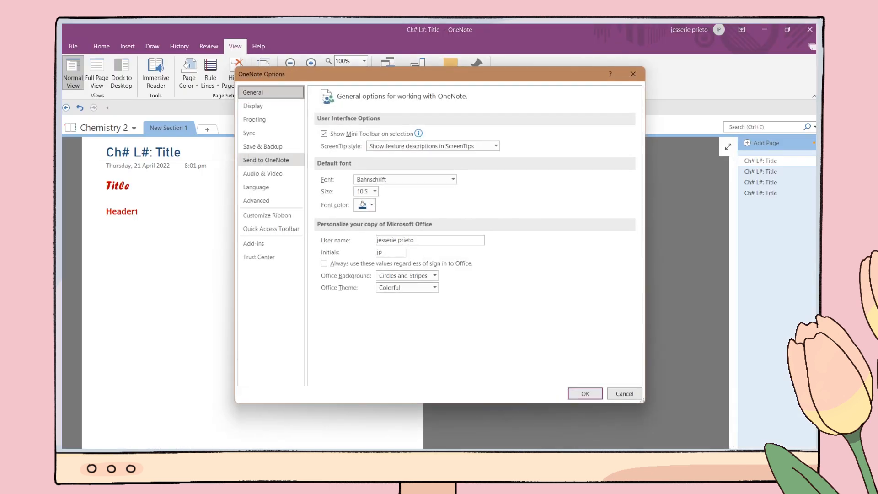
click(373, 191)
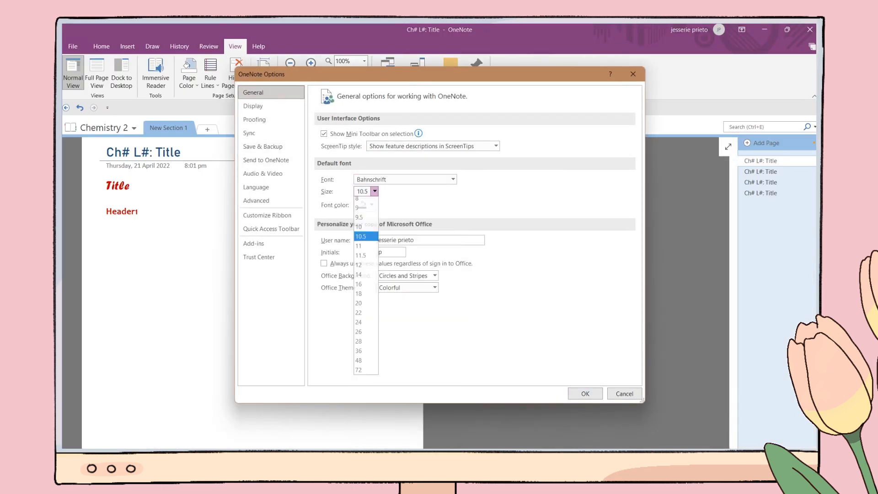
click(372, 204)
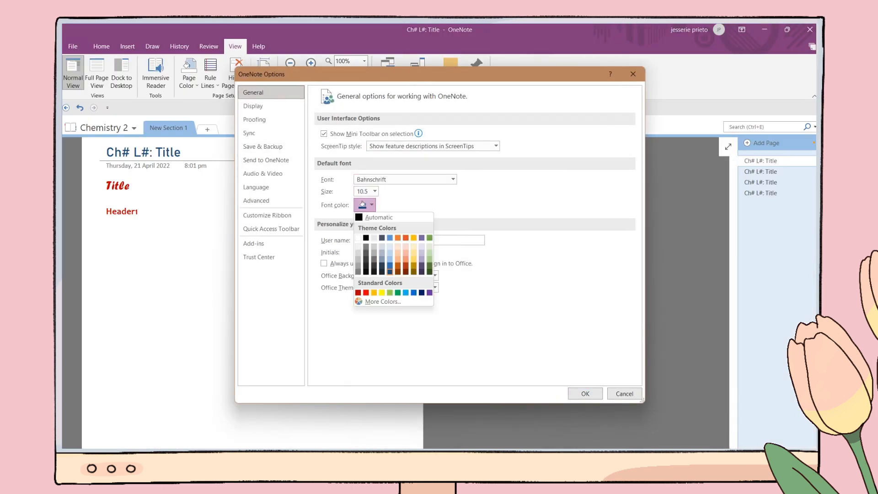
click(359, 204)
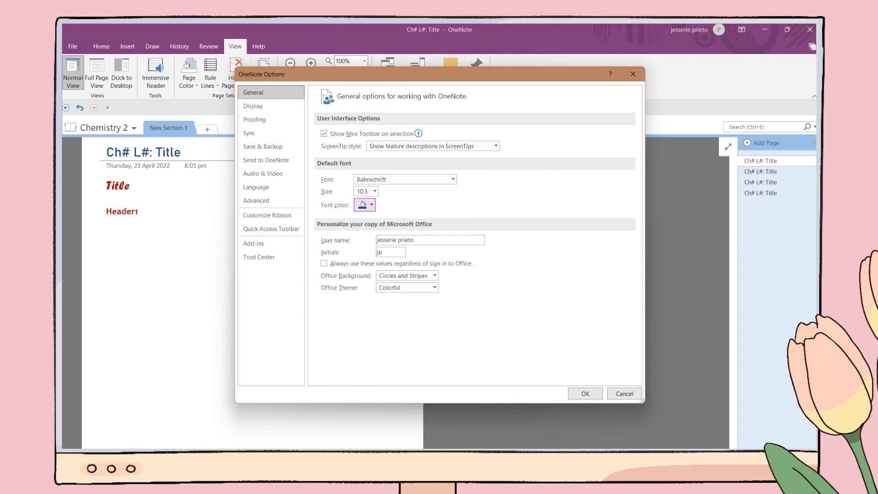
click(623, 393)
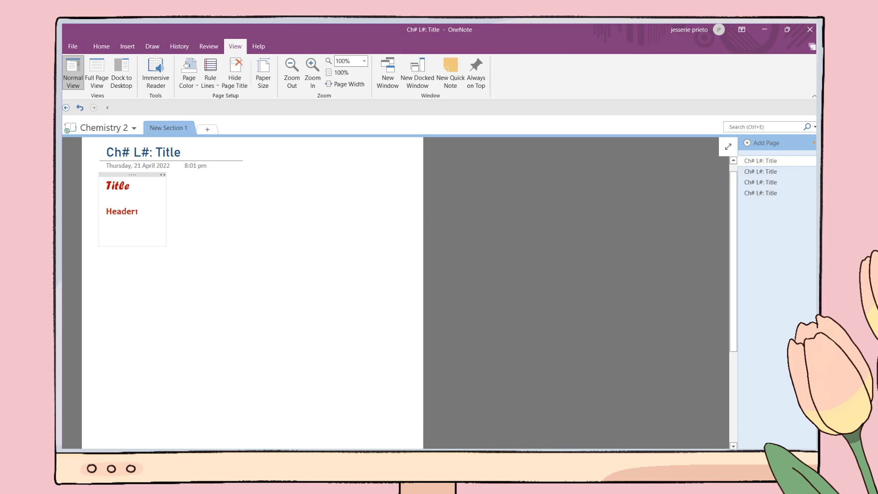
click(101, 47)
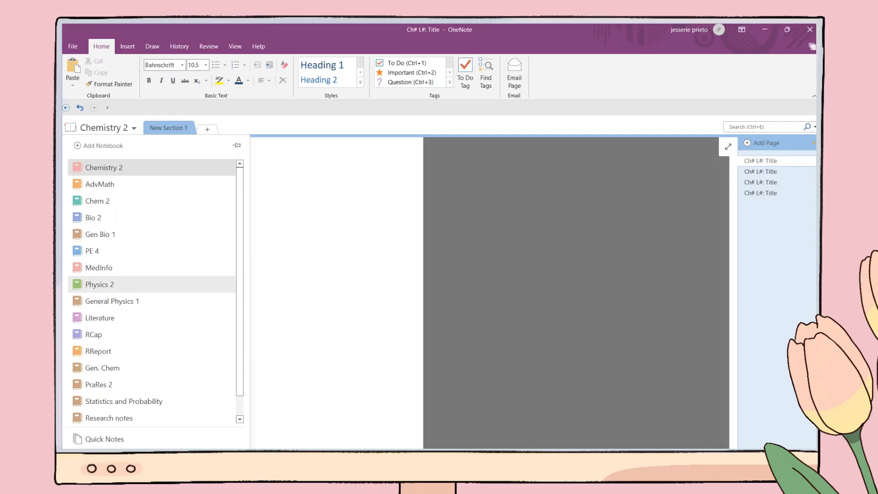
View a Gen Bio 1 notes page, then switch to the Physics 2 template page beside the lecture video.
click(100, 234)
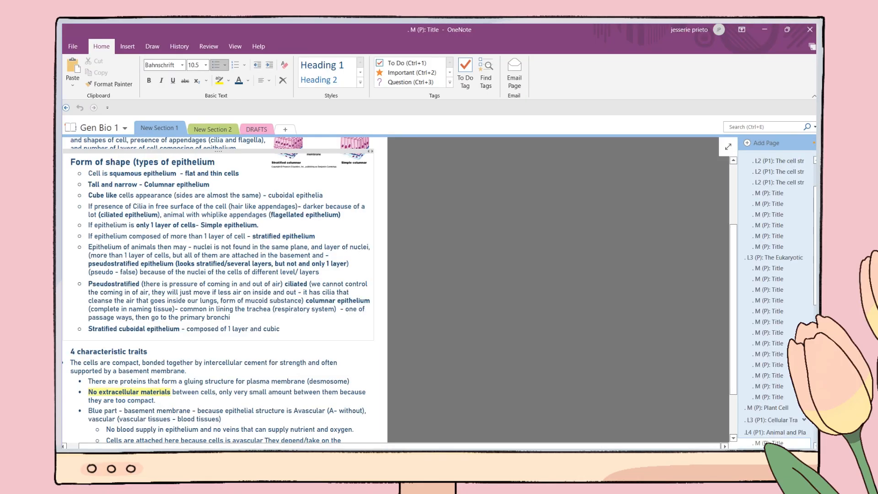
click(773, 246)
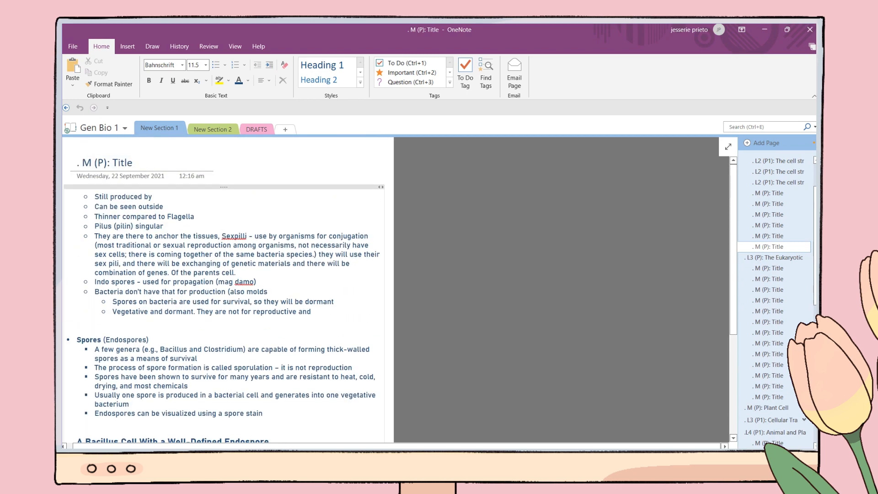
click(775, 257)
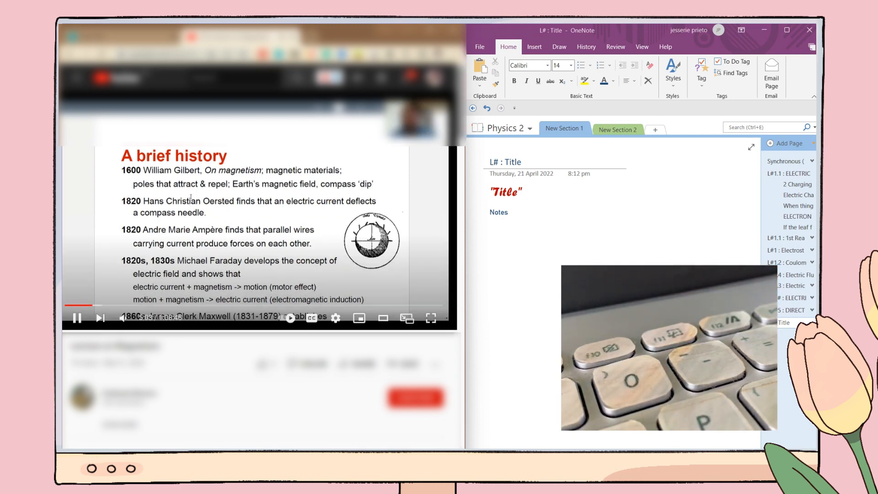
Capture the 'A brief history' slide as a screen clipping and begin typing magnetism notes beneath it.
click(479, 47)
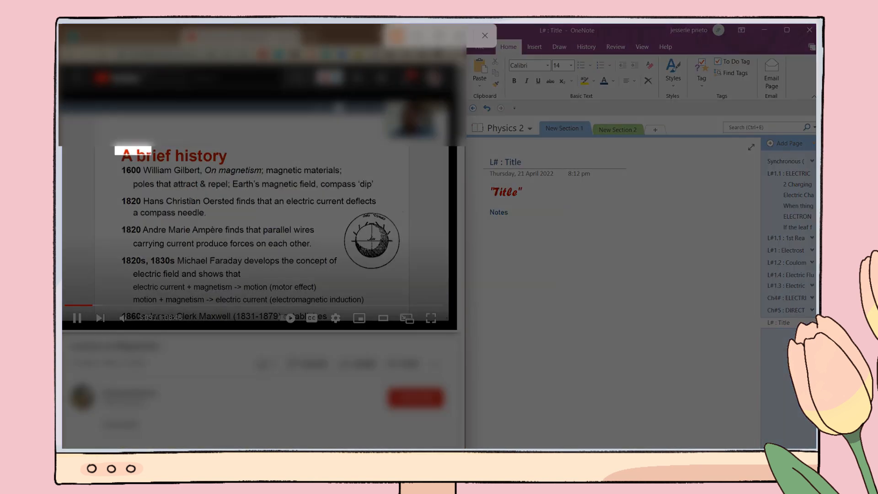
click(484, 36)
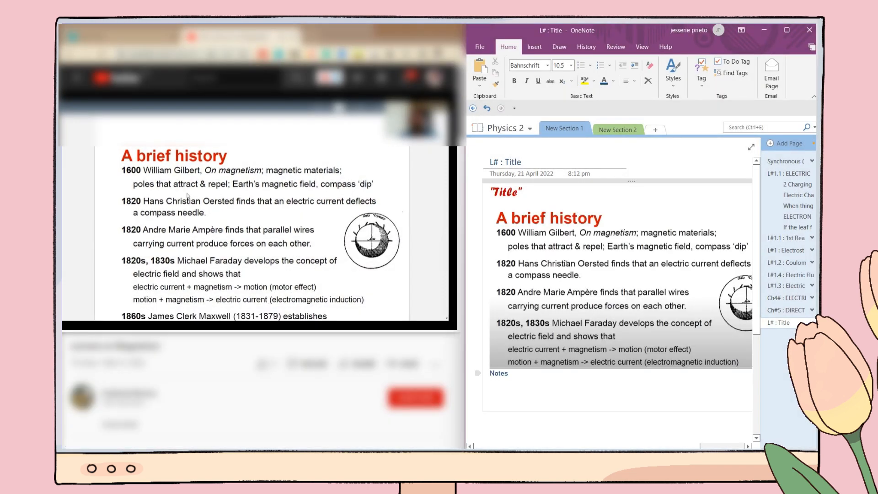
text(The)
text(A magnet behaves in a porosence of n electric current - electormagnetis ()
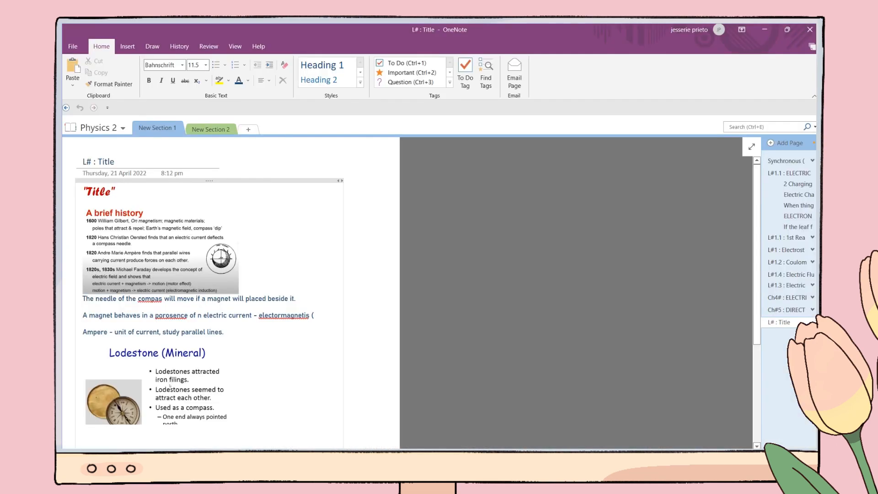
Add a template page with its title hidden and make the Notes pages subpages of 'L# : Title'.
click(787, 143)
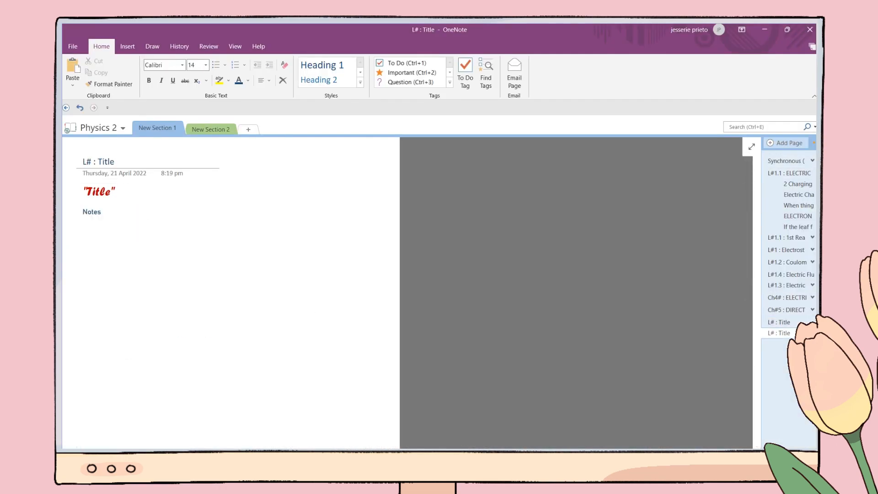
click(235, 46)
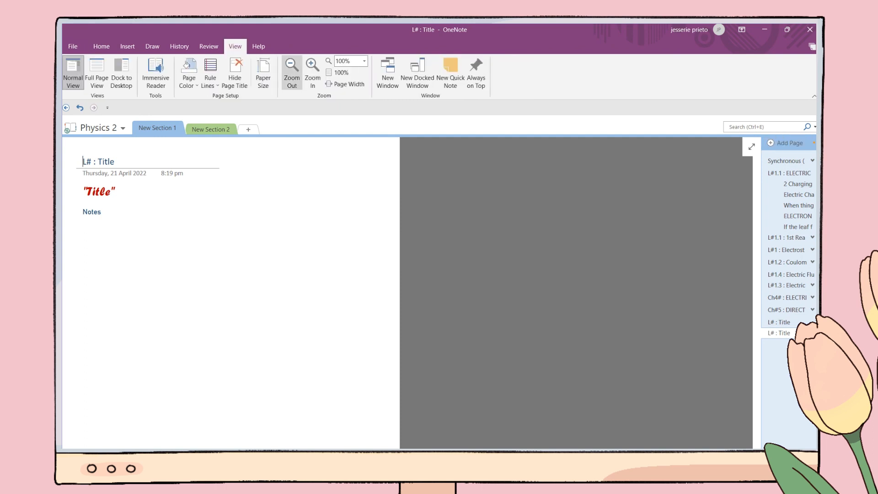
click(235, 73)
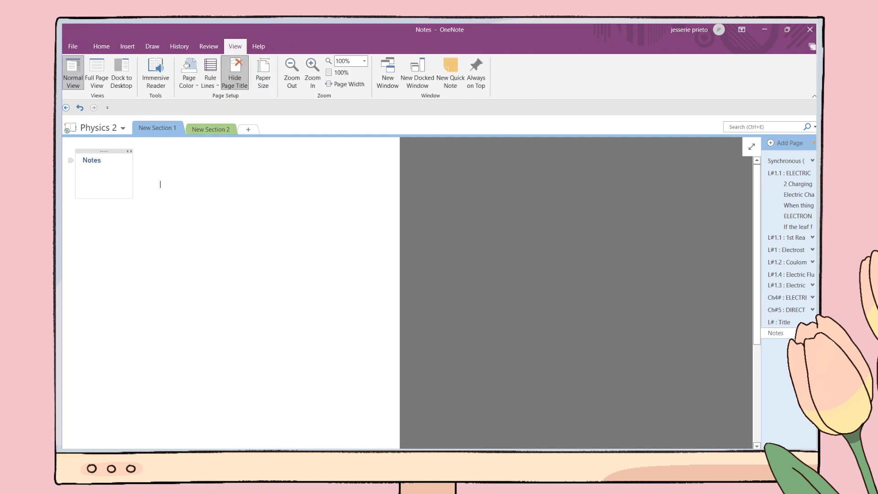
right_click(798, 226)
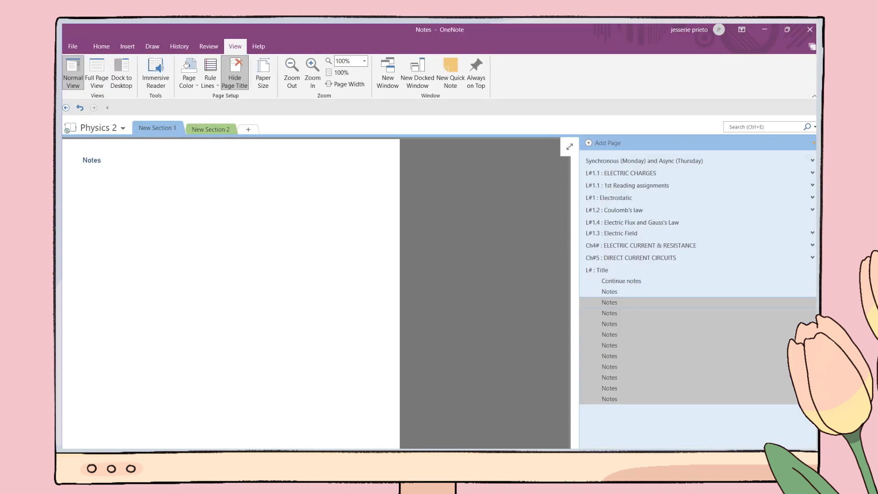
Select the Ch6: Thermodynamics pages in Chem 2 and set Print to the selection only.
click(596, 270)
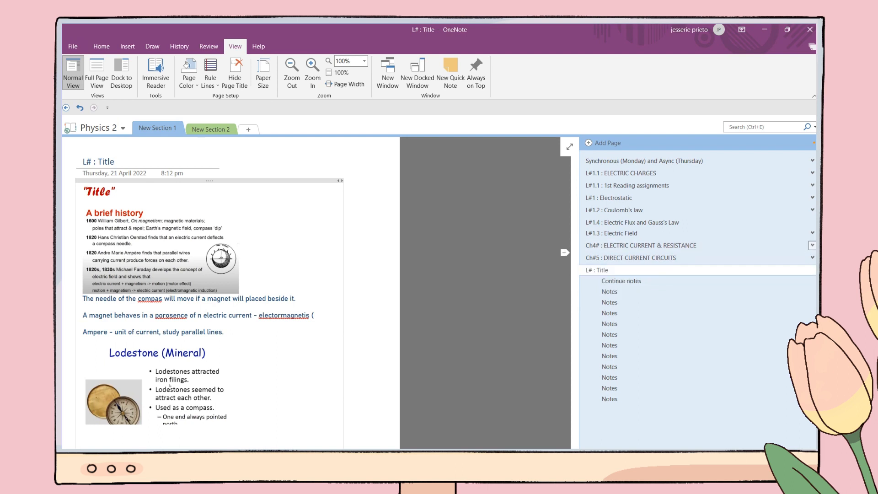
click(812, 233)
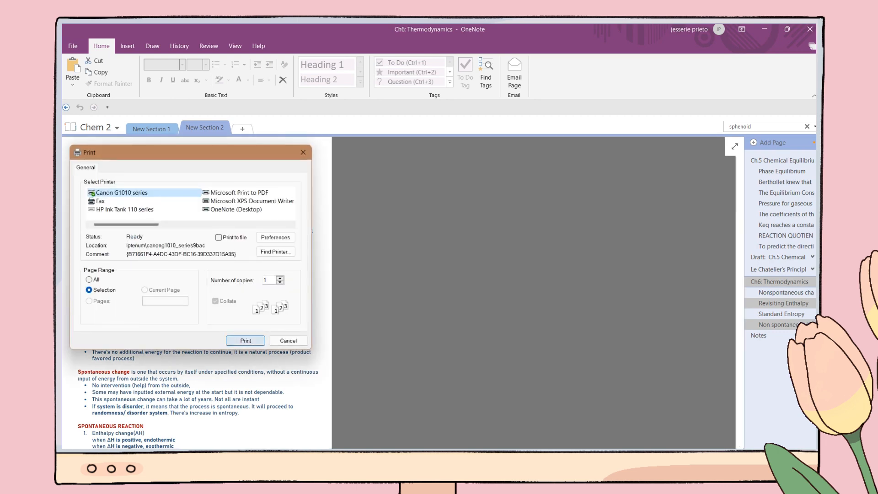
Print the selected Thermodynamics pages and return to the 'Nonspontaneous change' subpage.
click(245, 340)
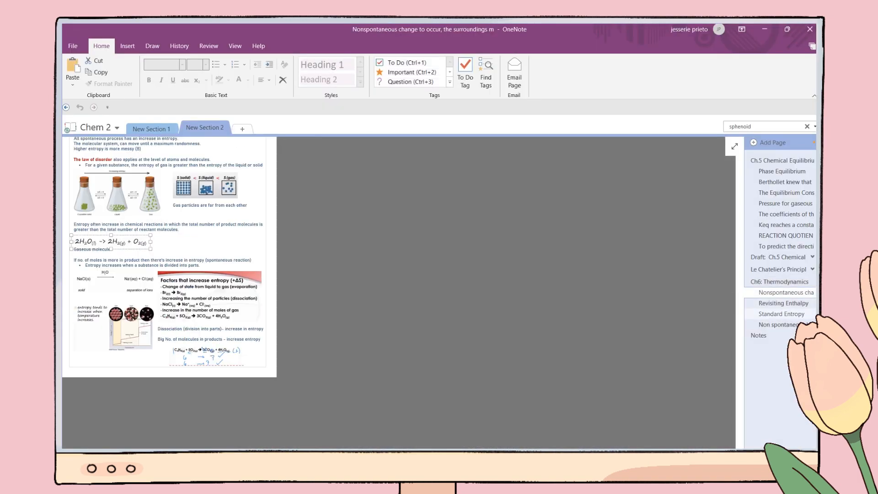
click(780, 314)
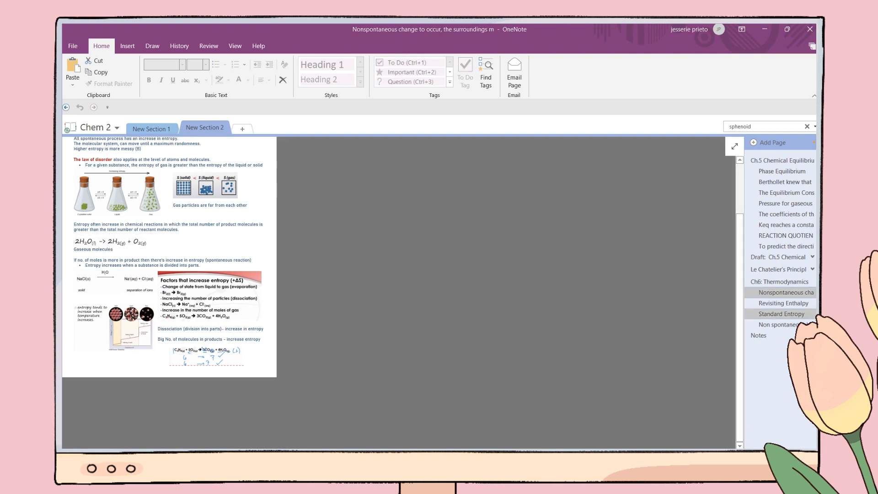